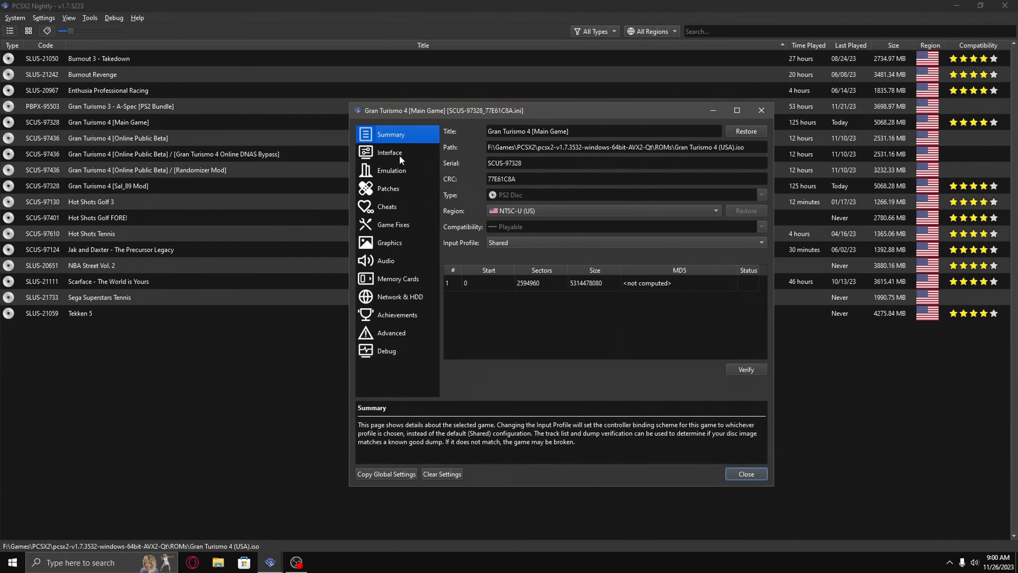
- Review Gran Turismo 4's Interface, Emulation, Patches and Cheats per-game pages
{"action": "left_click", "coordinate": [390, 152]}
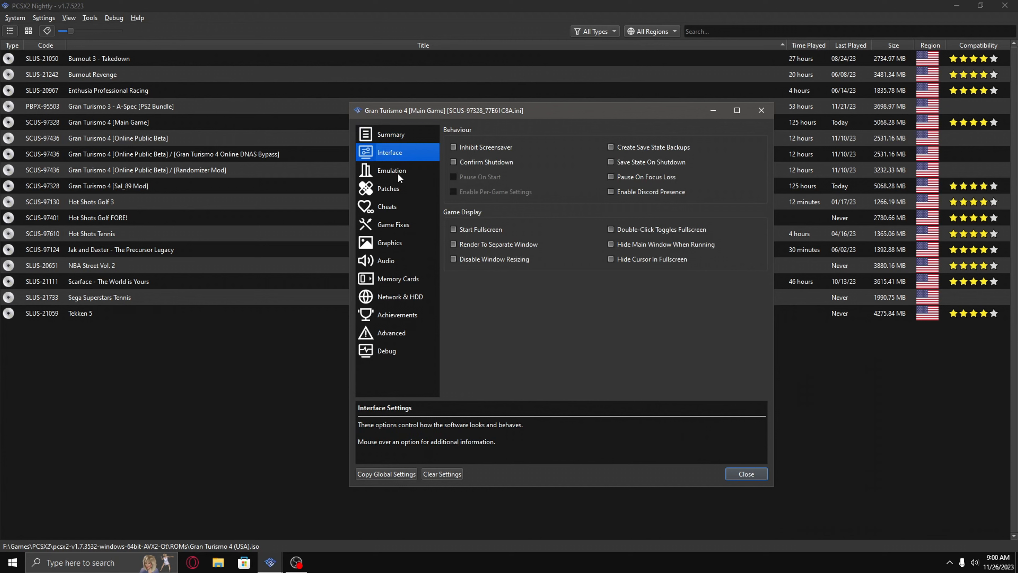
{"action": "left_click", "coordinate": [391, 170]}
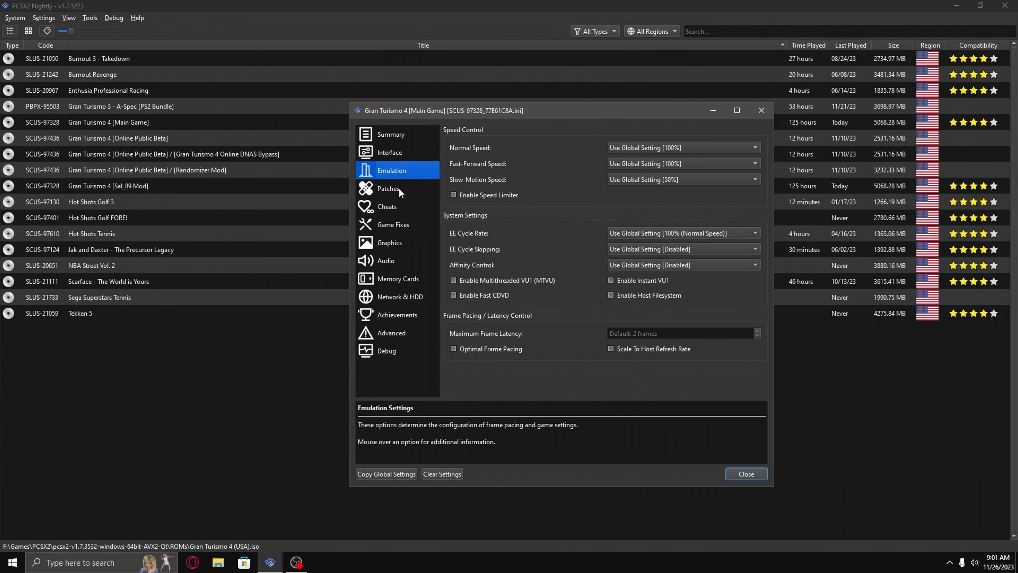
{"action": "left_click", "coordinate": [389, 188]}
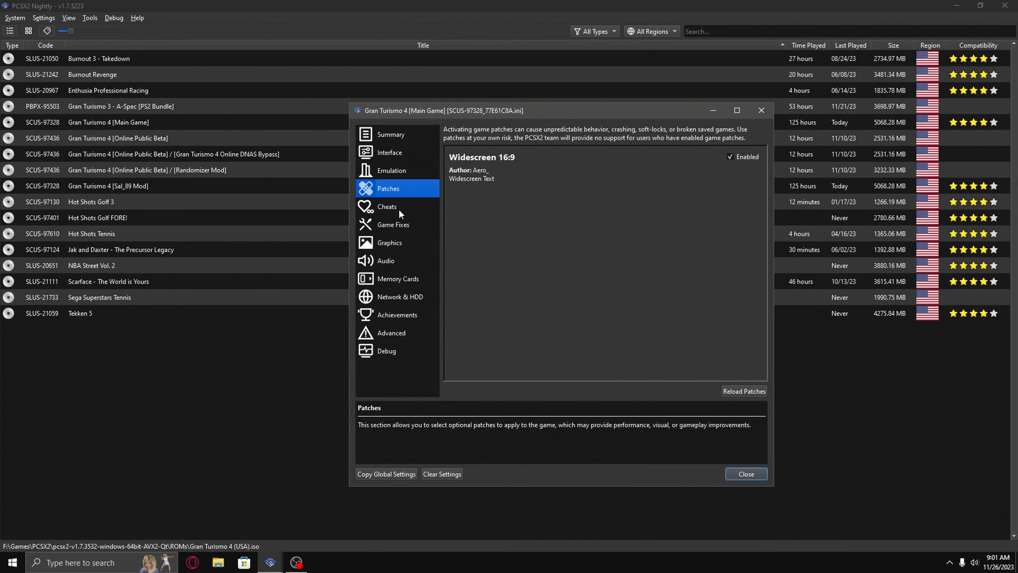
{"action": "left_click", "coordinate": [388, 206]}
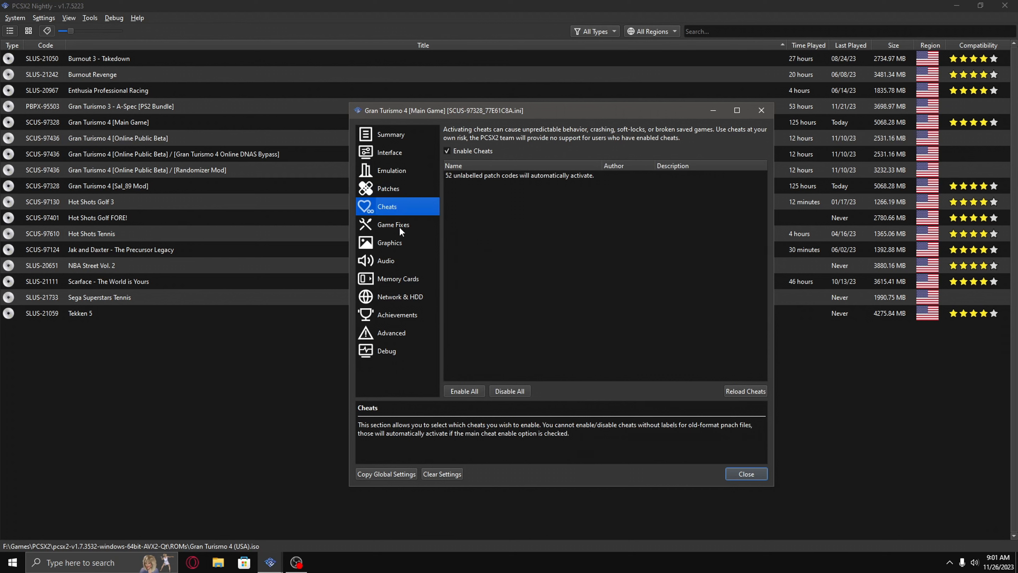
- Look over the Game Fixes list and land on the per-game Graphics settings
{"action": "left_click", "coordinate": [394, 223]}
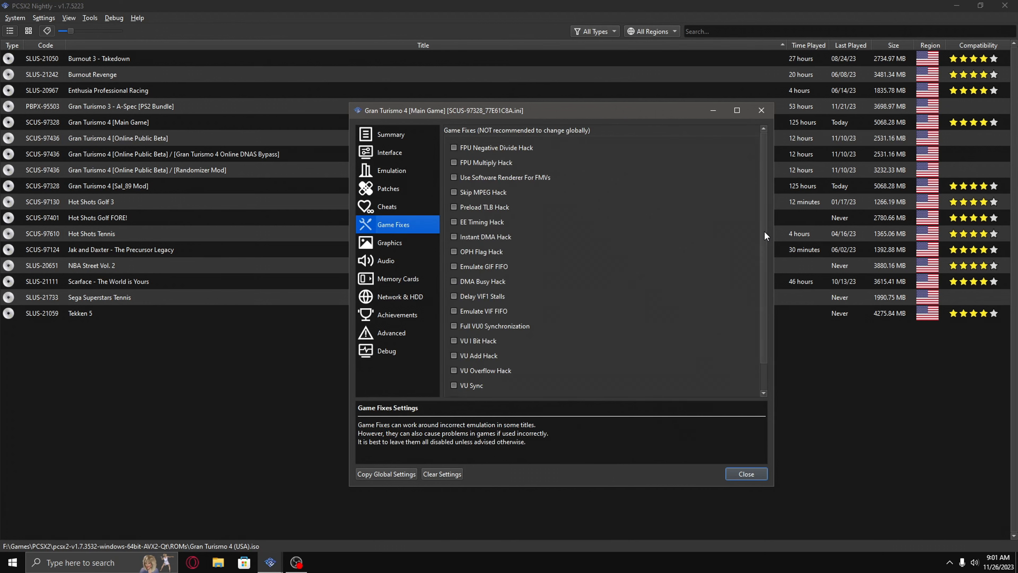
{"action": "scroll", "scroll_direction": "down", "scroll_amount": 3}
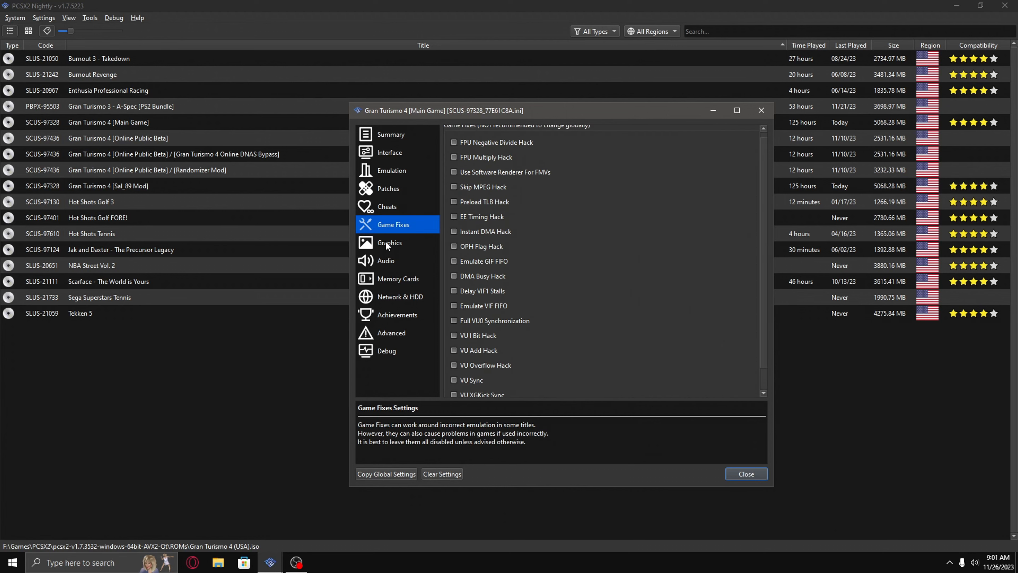
{"action": "left_click", "coordinate": [390, 243]}
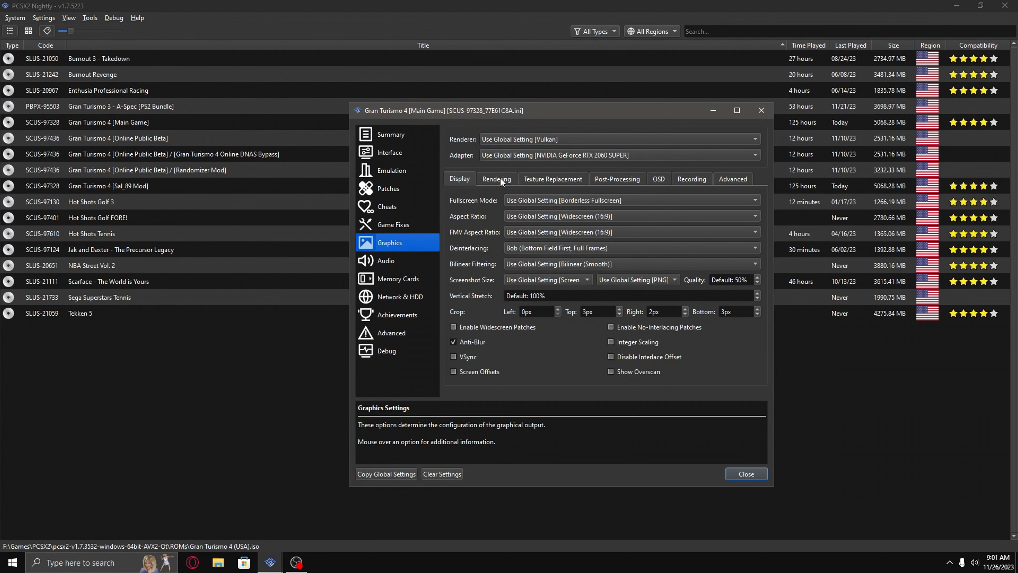
- Review the Rendering, Texture Replacement, Post-Processing and OSD graphics sub-pages
{"action": "left_click", "coordinate": [496, 179]}
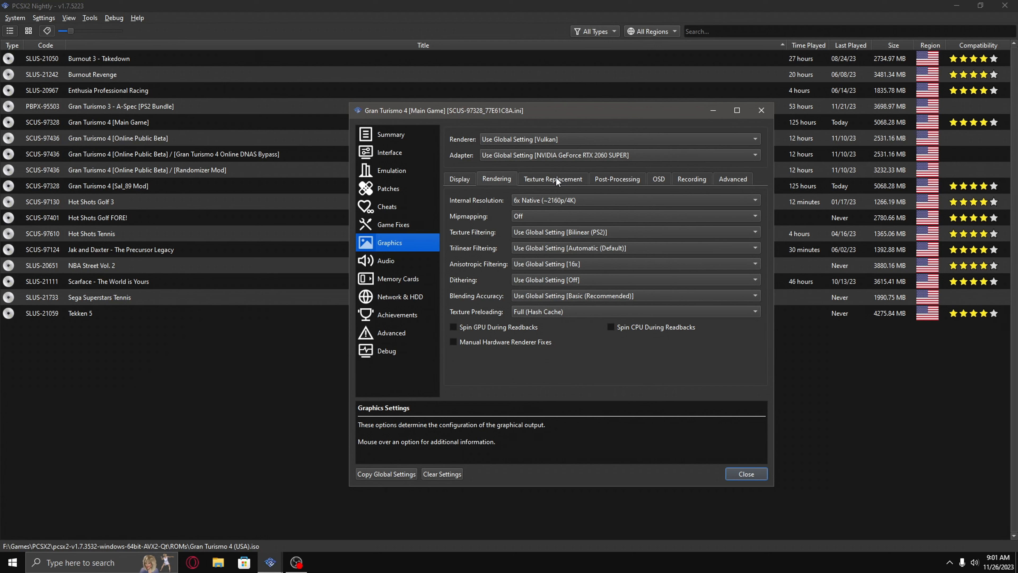
{"action": "left_click", "coordinate": [553, 179]}
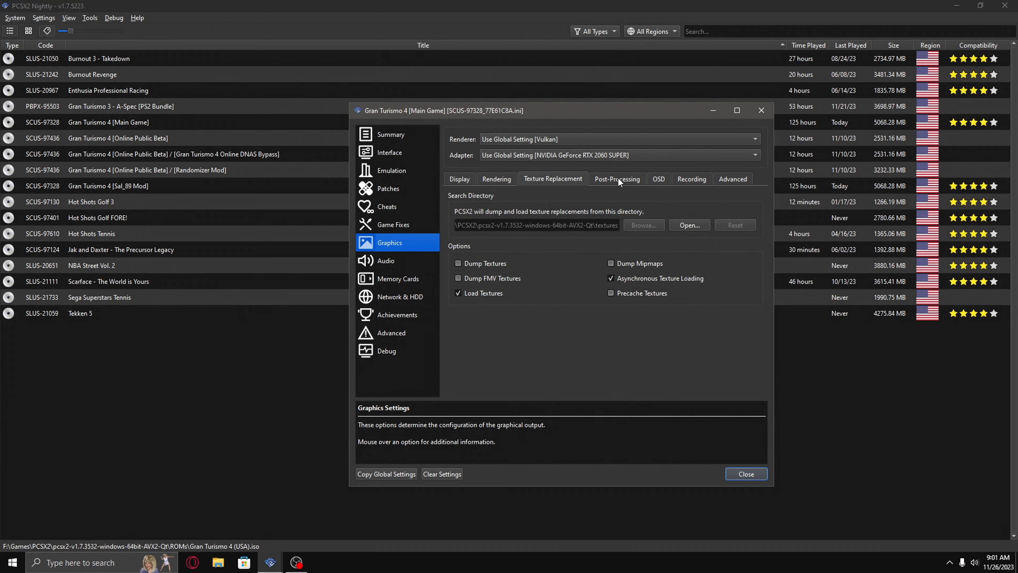
{"action": "left_click", "coordinate": [617, 178]}
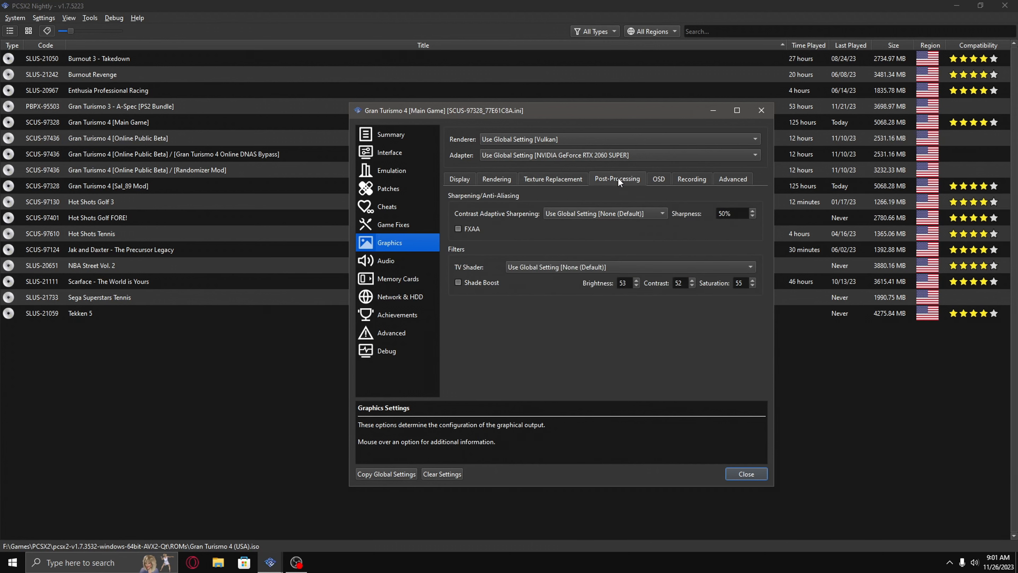
{"action": "mouse_move", "coordinate": [665, 184]}
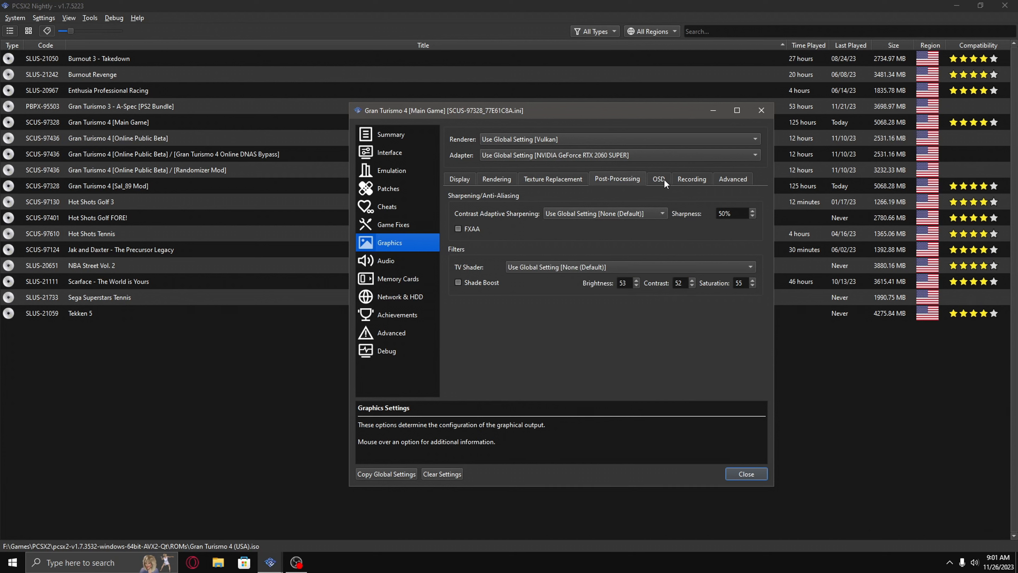
{"action": "left_click", "coordinate": [658, 178]}
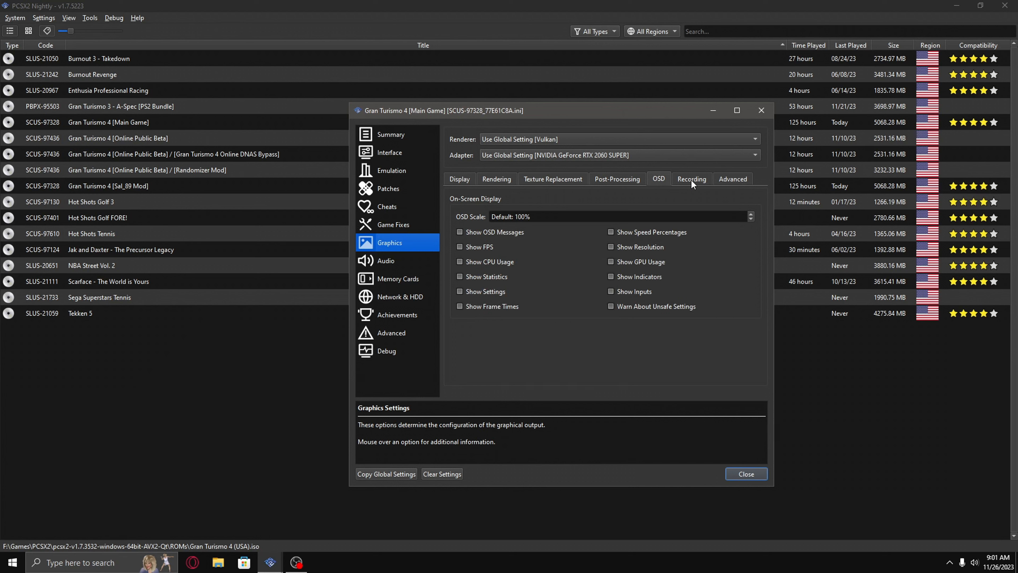
- Check the Recording and Advanced graphics sub-pages, then move to the Audio settings
{"action": "left_click", "coordinate": [691, 178]}
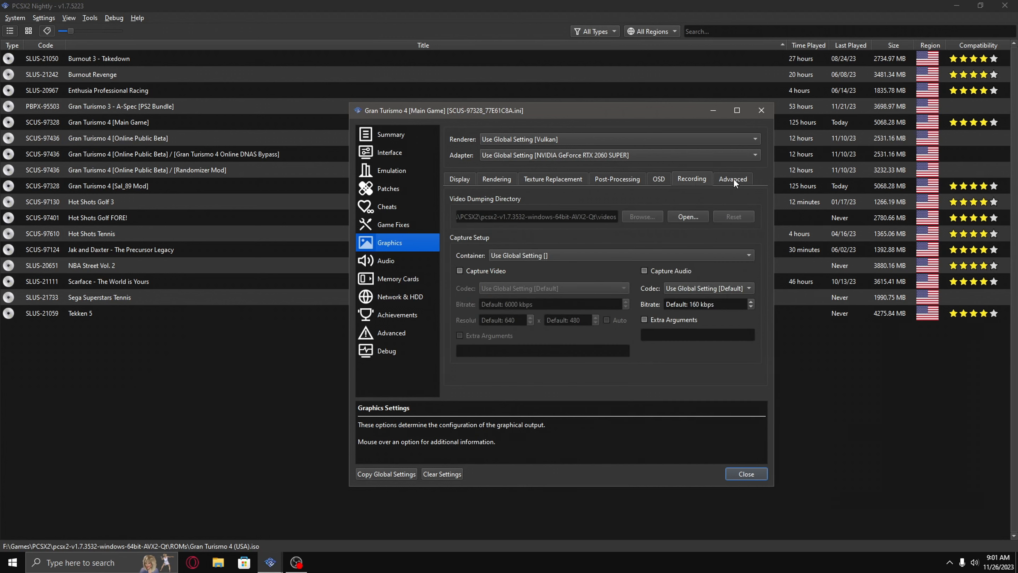
{"action": "left_click", "coordinate": [733, 179]}
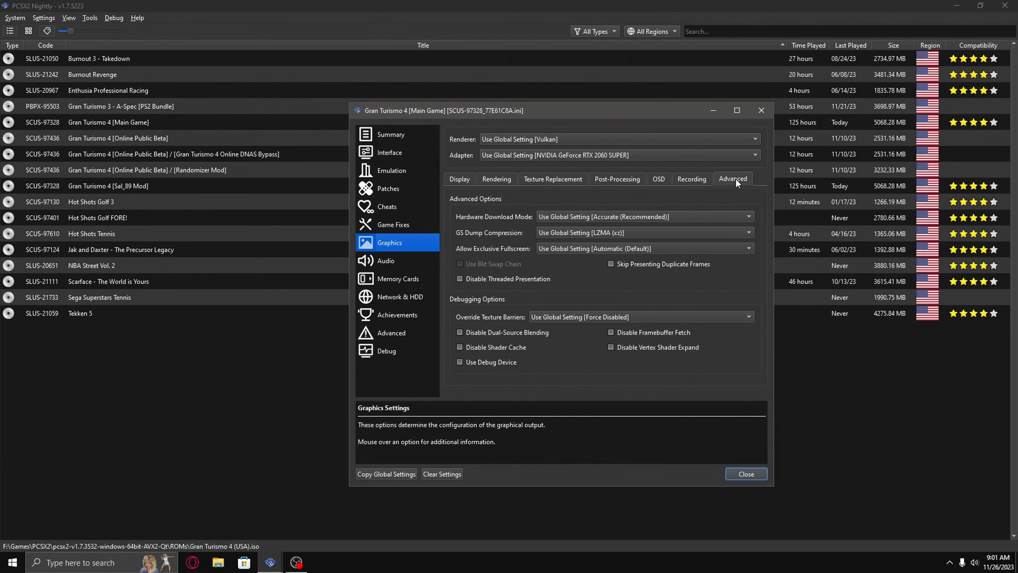
{"action": "mouse_move", "coordinate": [421, 279]}
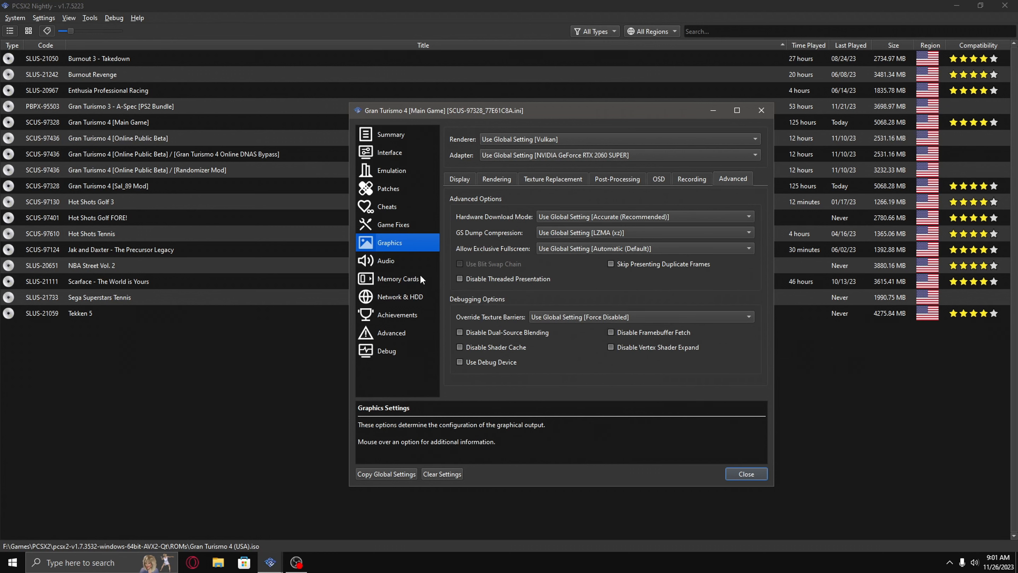
{"action": "left_click", "coordinate": [386, 260]}
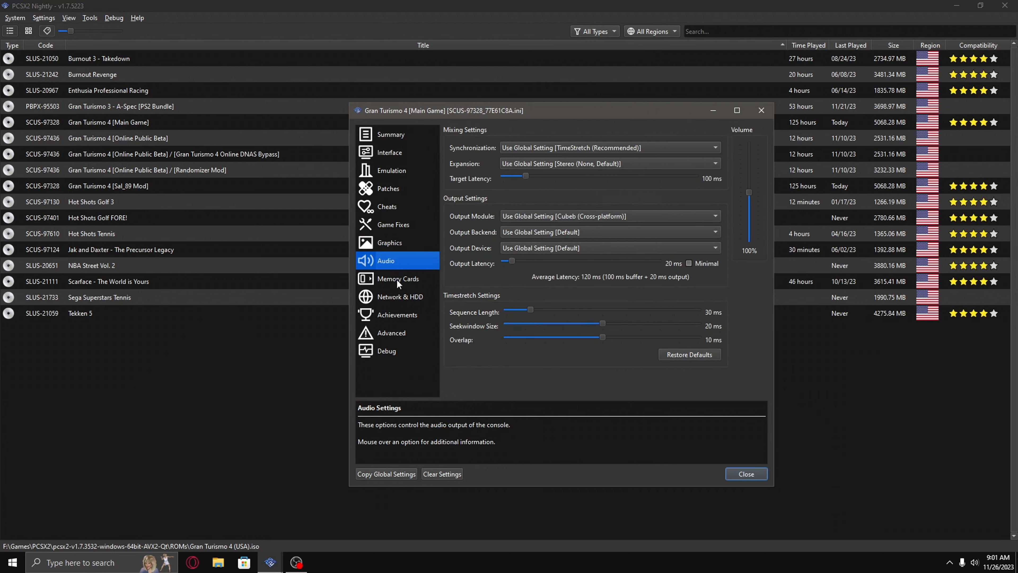
- Step through Memory Cards, Network & HDD and Achievements to reach the Advanced page
{"action": "left_click", "coordinate": [398, 279]}
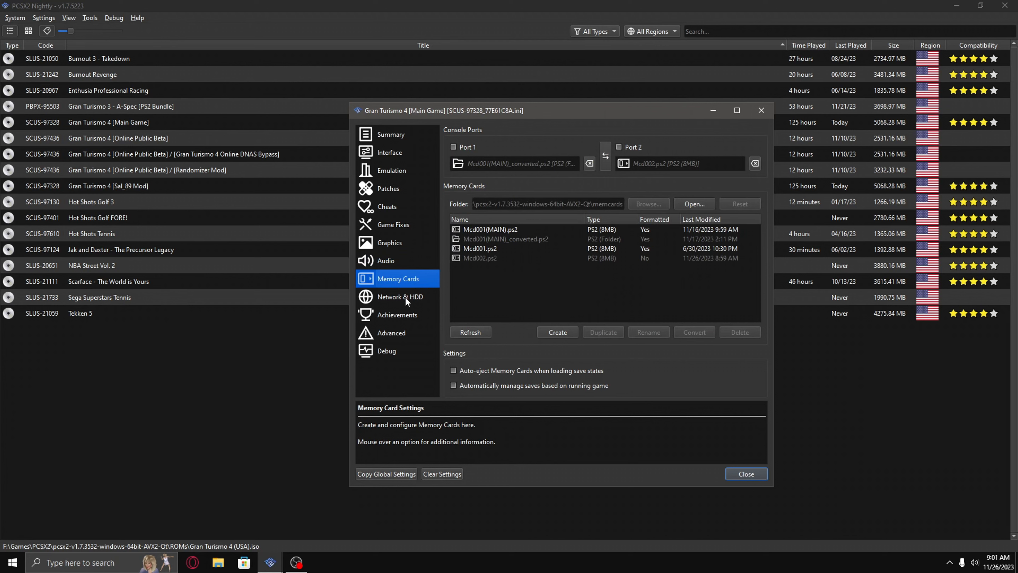
{"action": "left_click", "coordinate": [399, 297]}
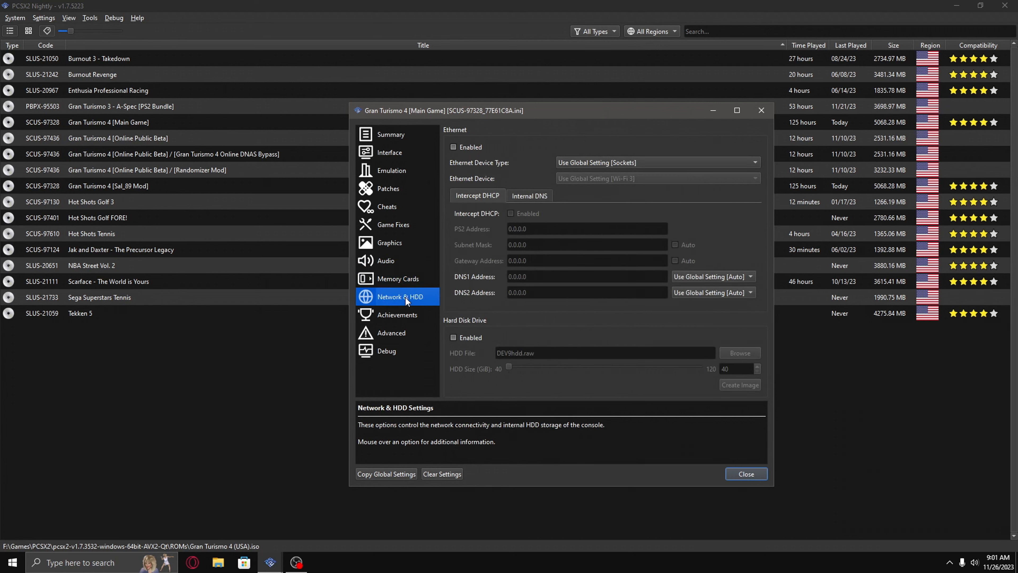
{"action": "mouse_move", "coordinate": [401, 321]}
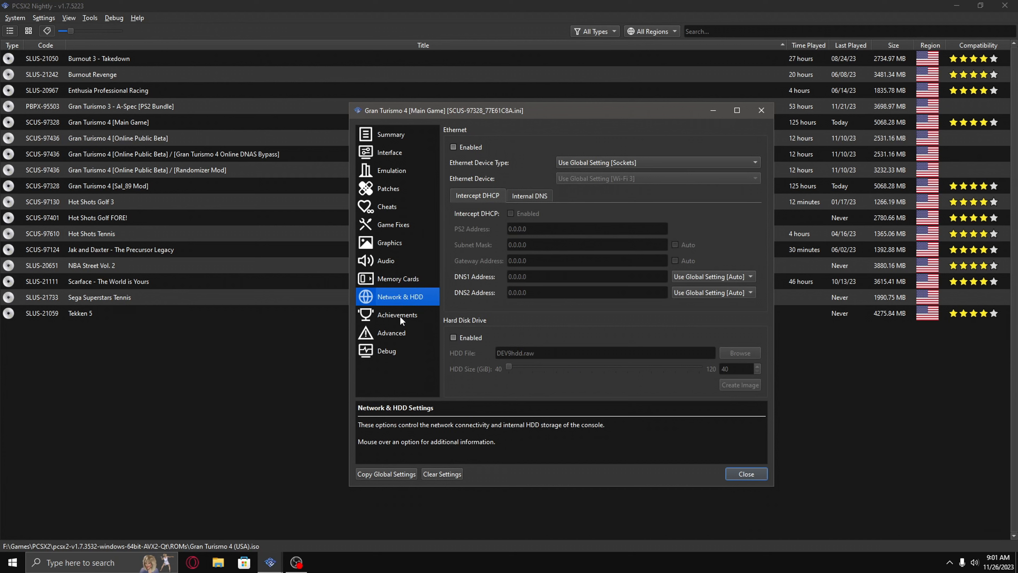
{"action": "left_click", "coordinate": [396, 314]}
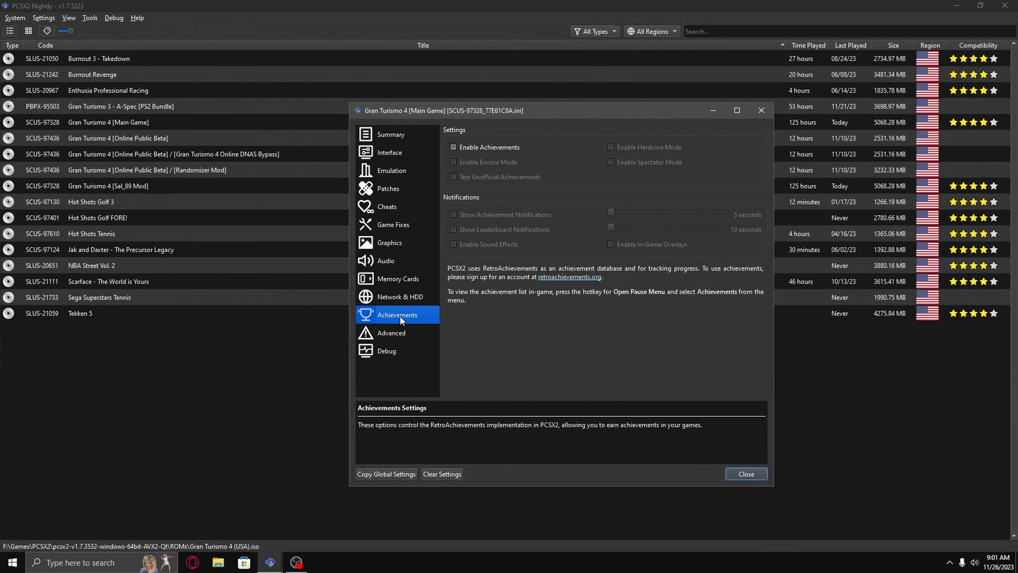
{"action": "mouse_move", "coordinate": [402, 336]}
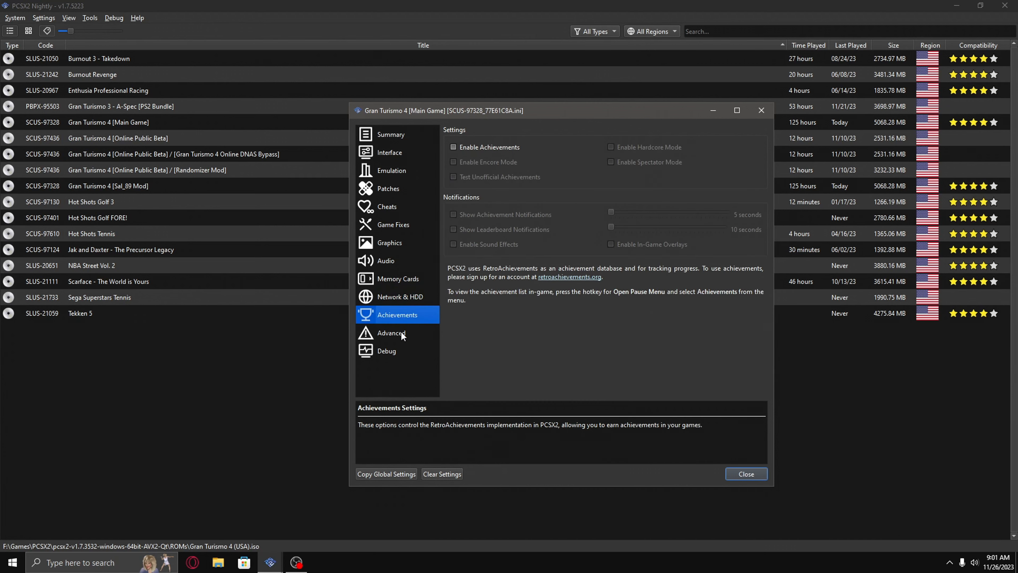
{"action": "left_click", "coordinate": [391, 332]}
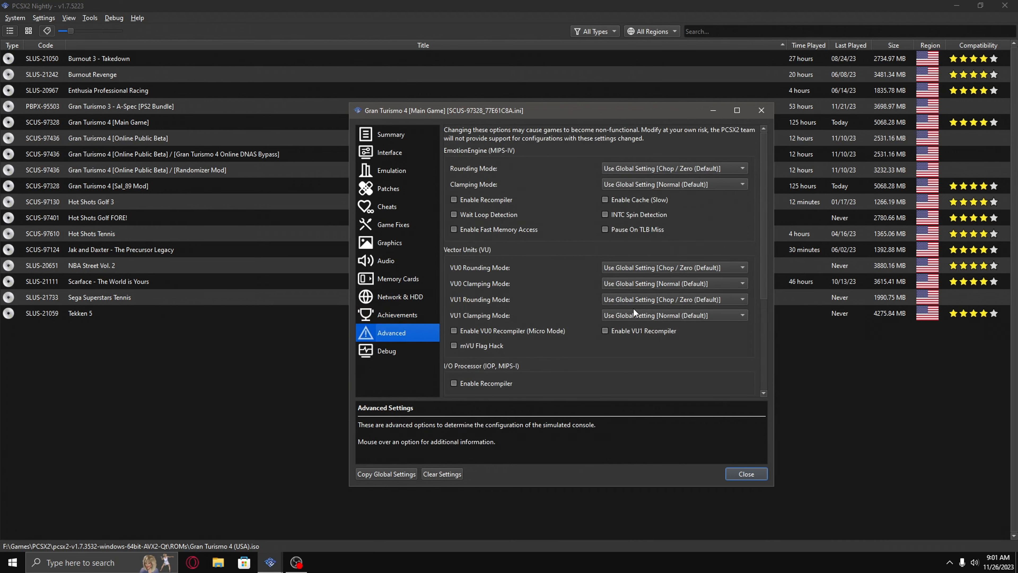
- Scroll through the Advanced page, view Debug settings, and close the game properties
{"action": "scroll", "scroll_direction": "down", "scroll_amount": 3}
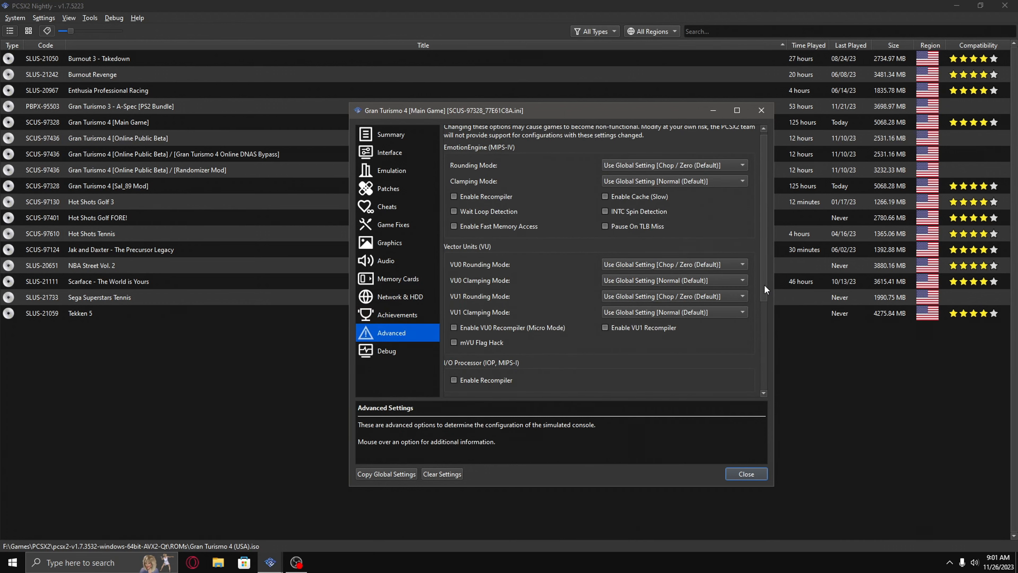
{"action": "scroll", "scroll_direction": "down", "scroll_amount": 3}
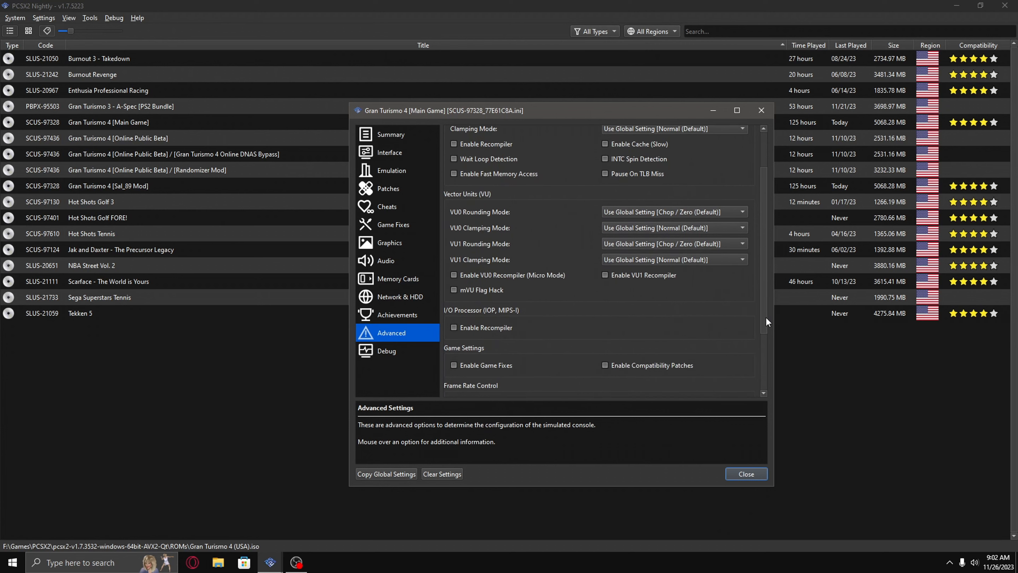
{"action": "scroll", "scroll_direction": "down", "scroll_amount": 3}
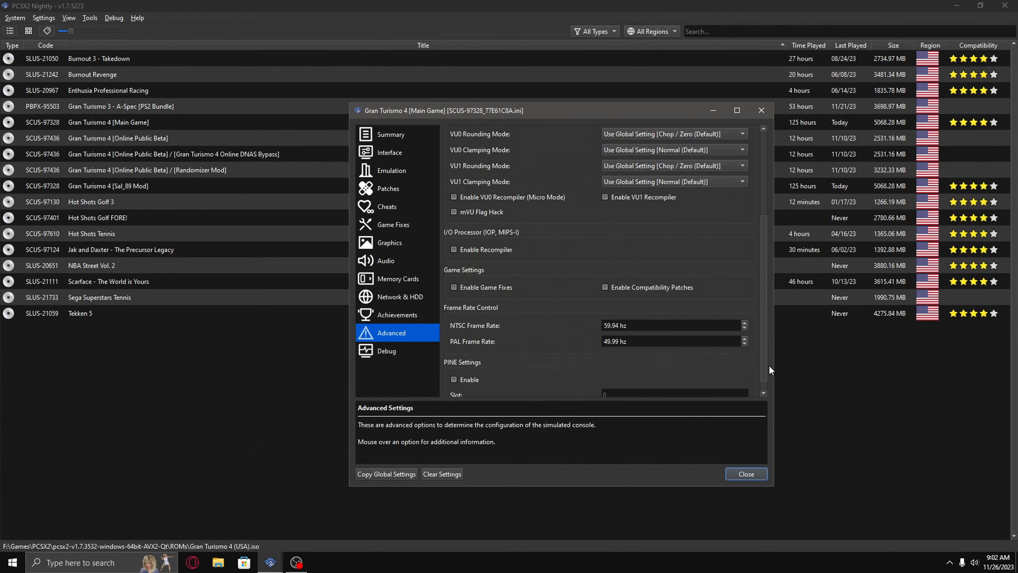
{"action": "scroll", "scroll_direction": "down", "scroll_amount": 3}
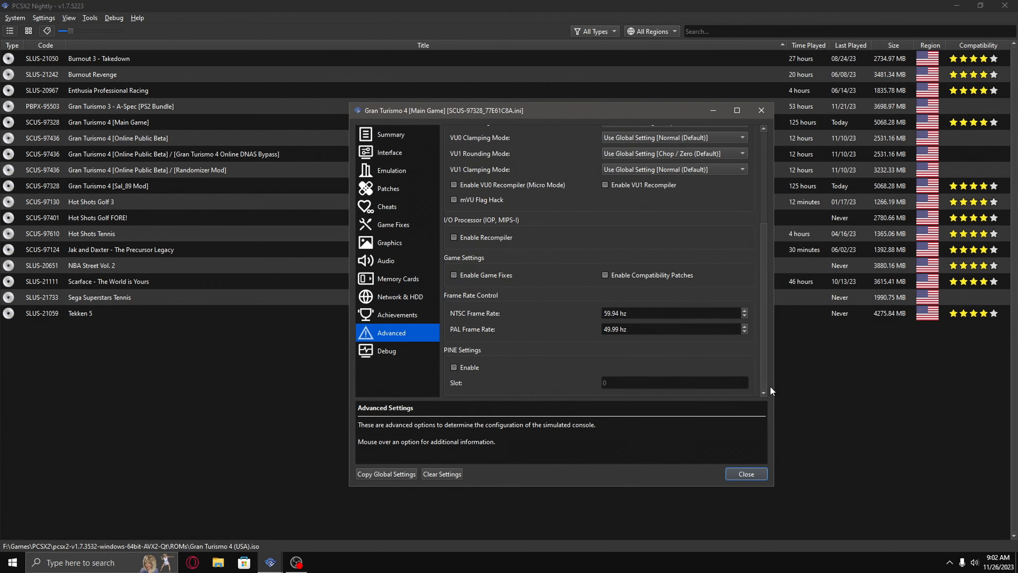
{"action": "left_click", "coordinate": [387, 351]}
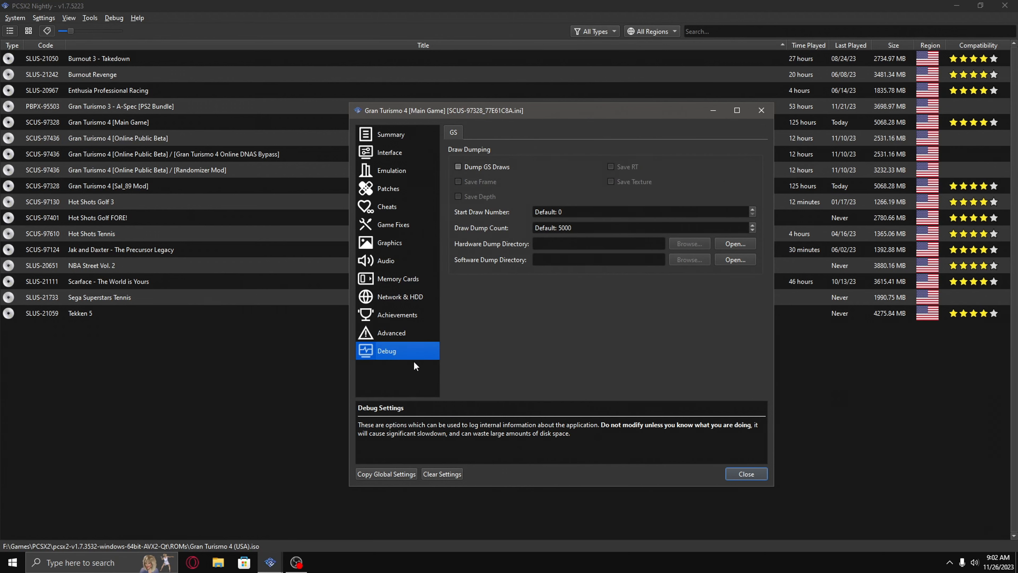
{"action": "left_click", "coordinate": [746, 474]}
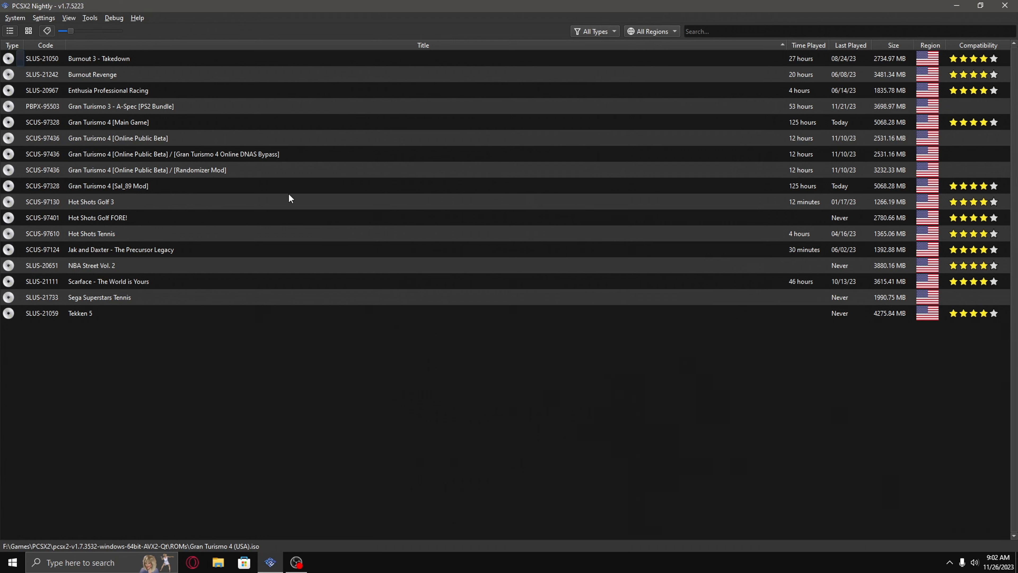
- Show Controller Port 1's DualShock 2 stick deadzone, sensitivity and vibration settings
{"action": "left_click", "coordinate": [43, 18]}
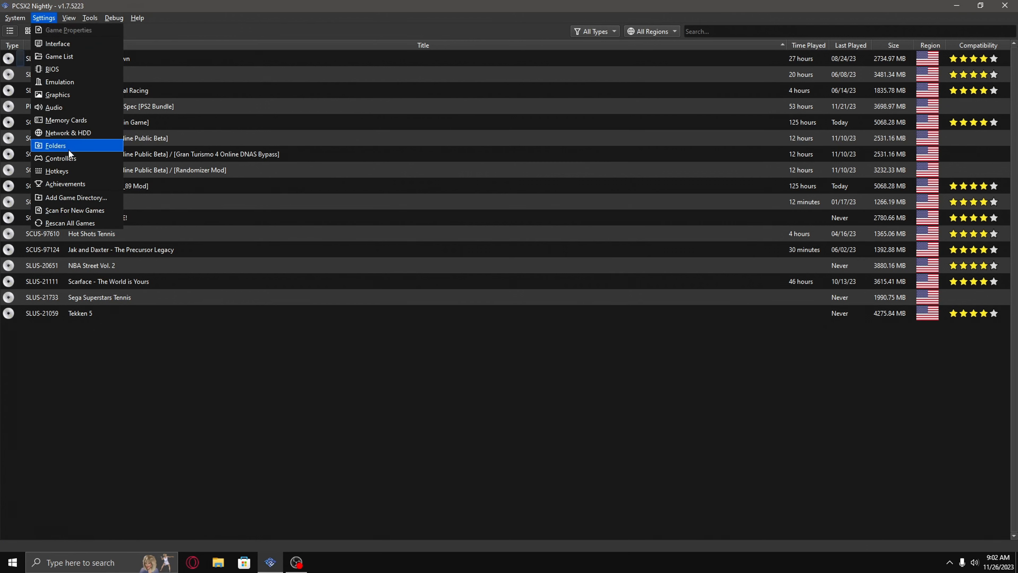
{"action": "left_click", "coordinate": [61, 158]}
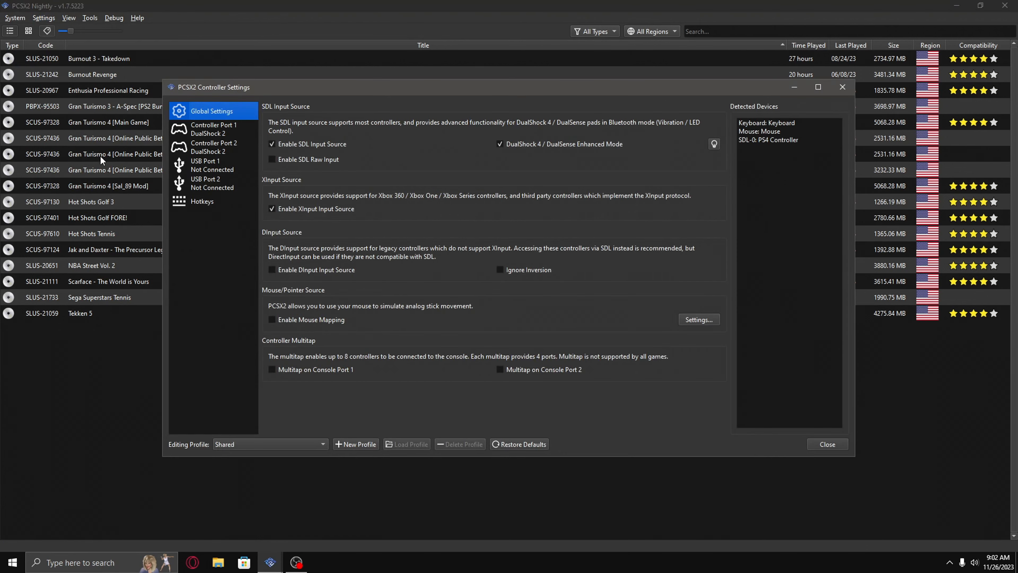
{"action": "mouse_move", "coordinate": [452, 218]}
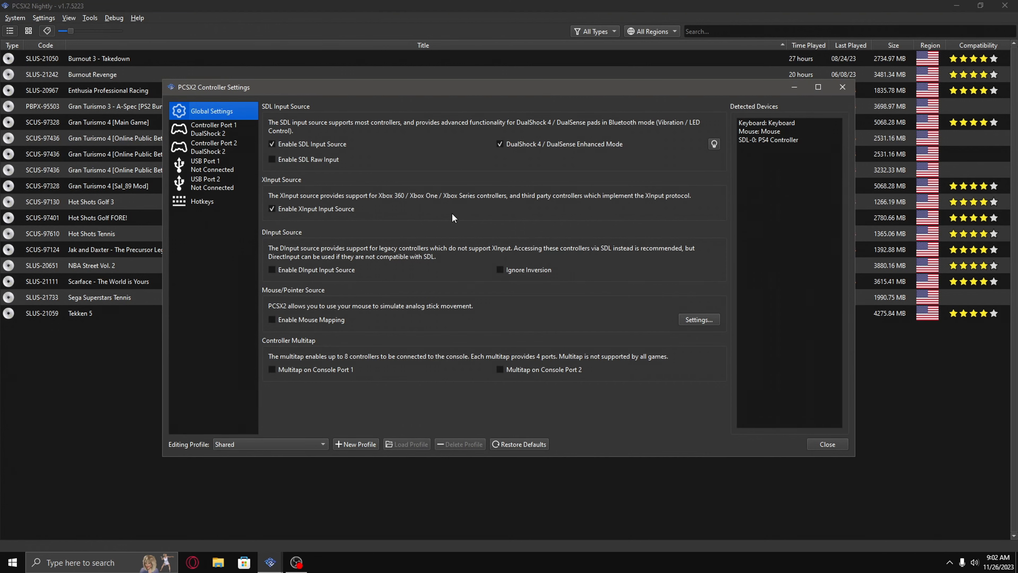
{"action": "left_click", "coordinate": [214, 128]}
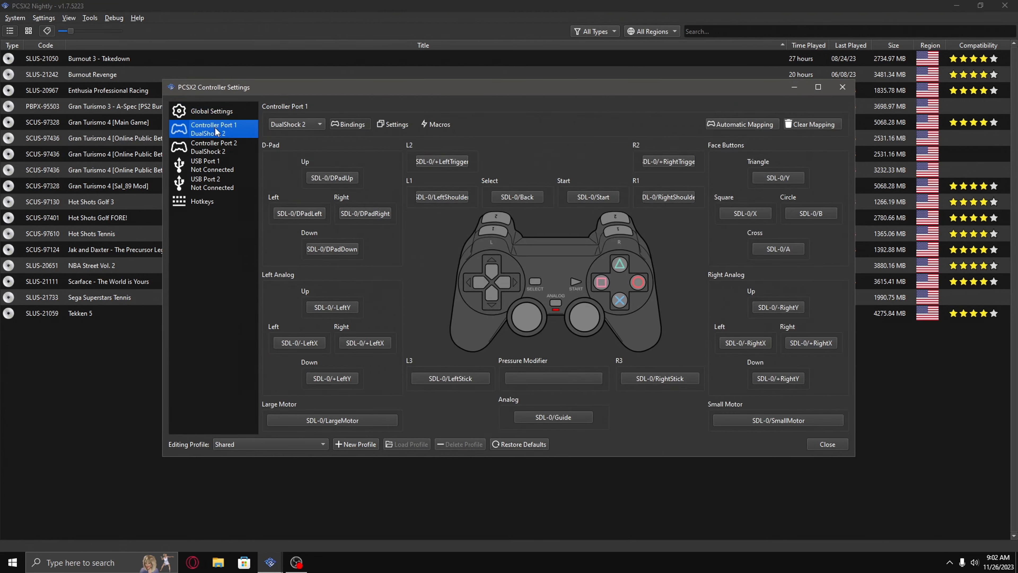
{"action": "mouse_move", "coordinate": [389, 136]}
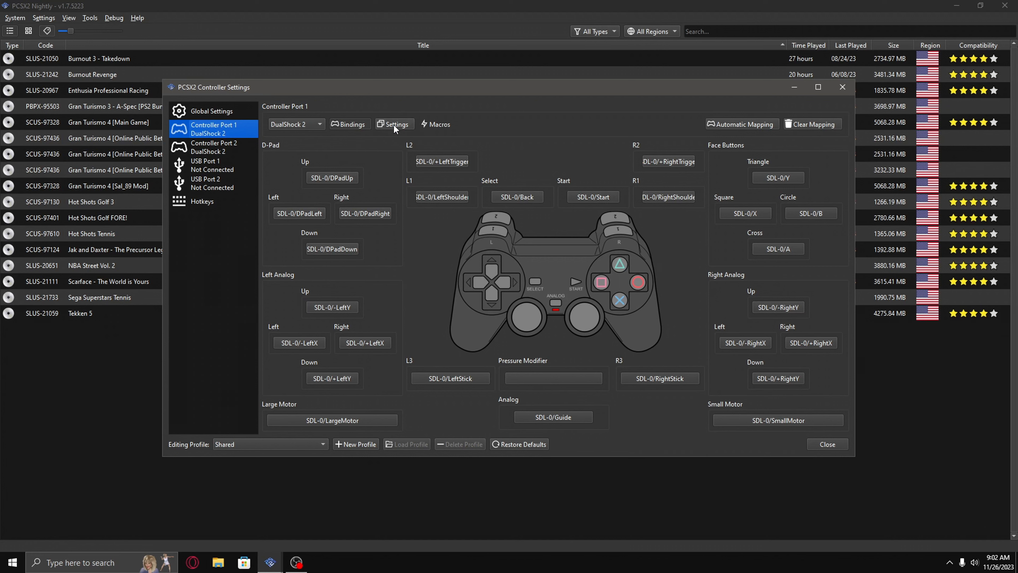
{"action": "left_click", "coordinate": [394, 125]}
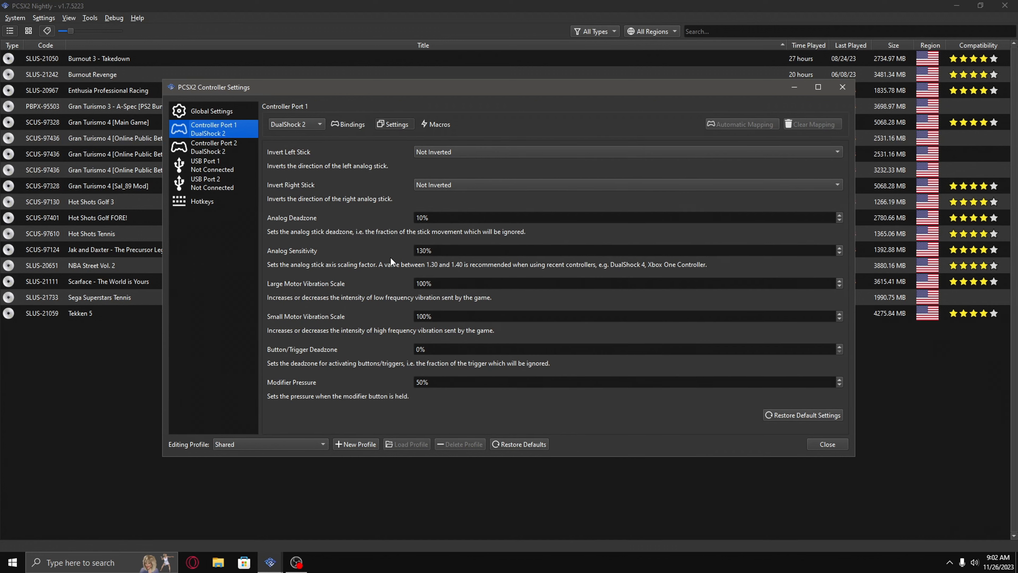
{"action": "mouse_move", "coordinate": [370, 370]}
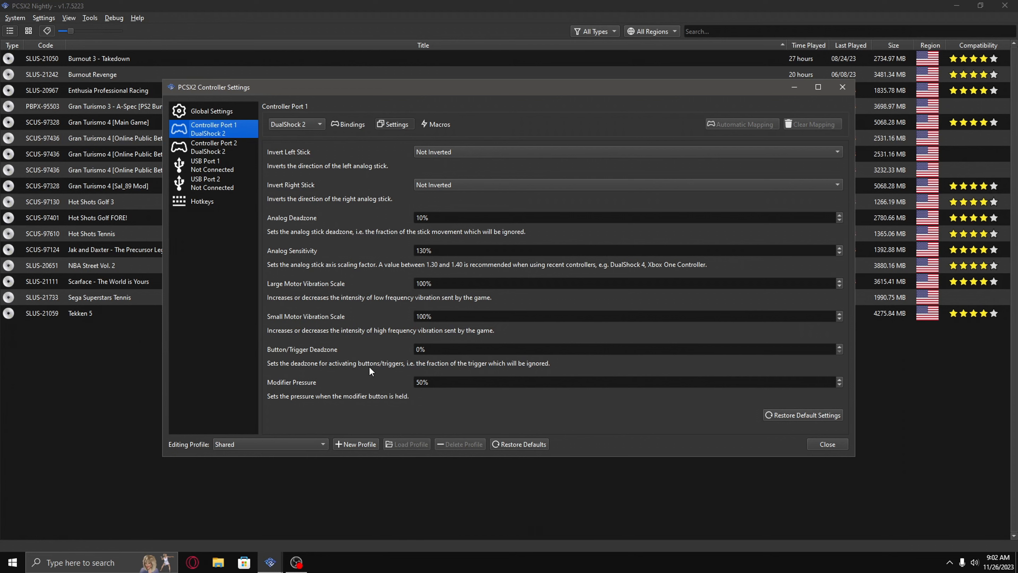
{"action": "mouse_move", "coordinate": [422, 381]}
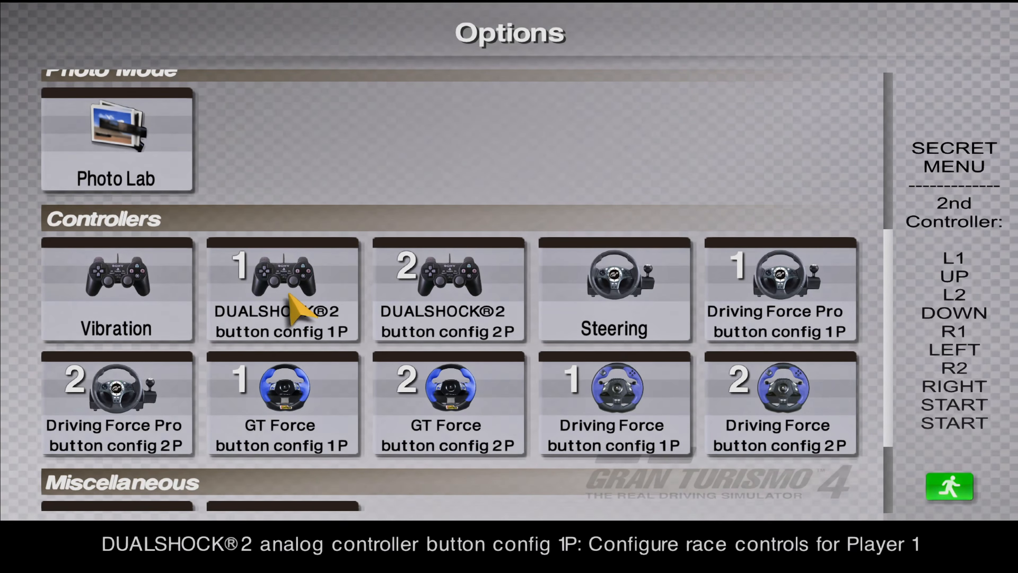
- Bring up Gran Turismo 4's Screen Settings dialog from the Options menu
{"action": "left_click", "coordinate": [283, 289]}
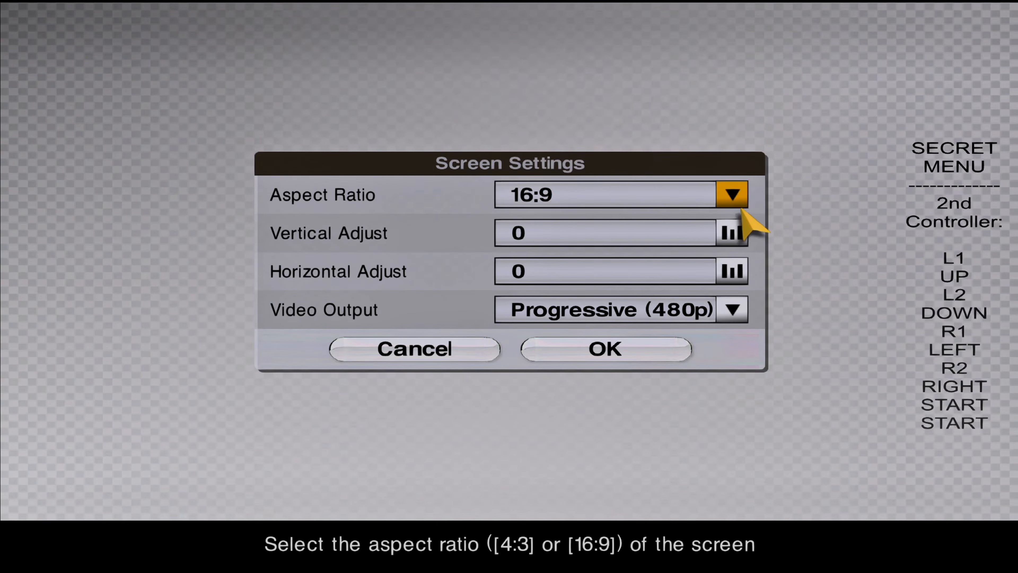
- Select Progressive (480p) video output alongside 16:9 and confirm applying the change
{"action": "left_click", "coordinate": [733, 310]}
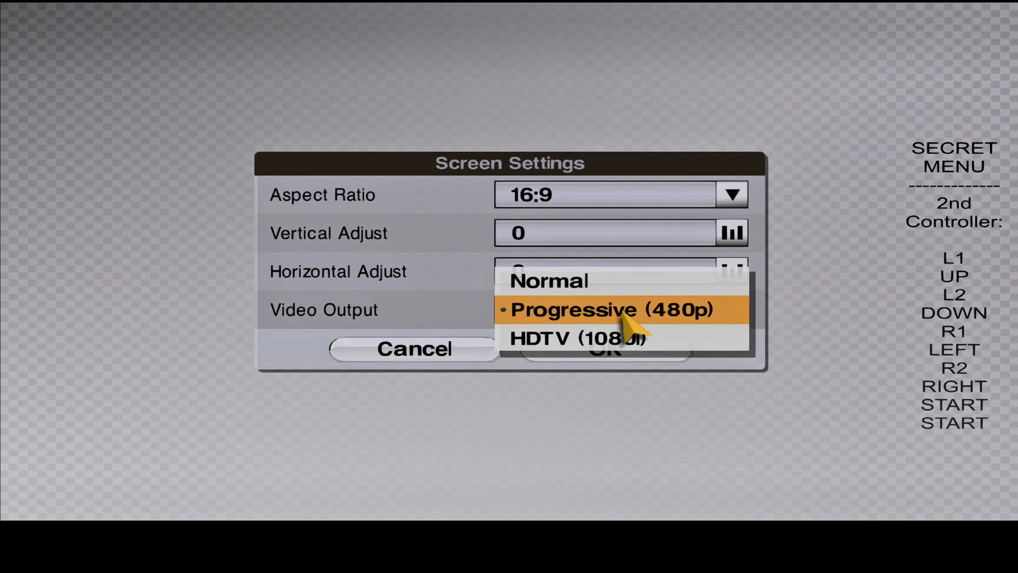
{"action": "left_click", "coordinate": [608, 310]}
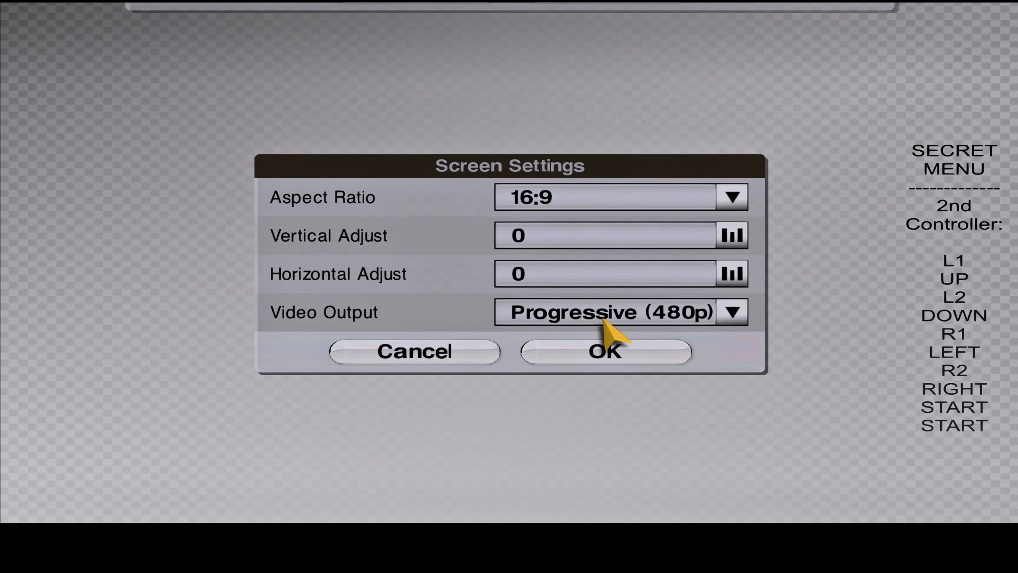
{"action": "left_click", "coordinate": [606, 351]}
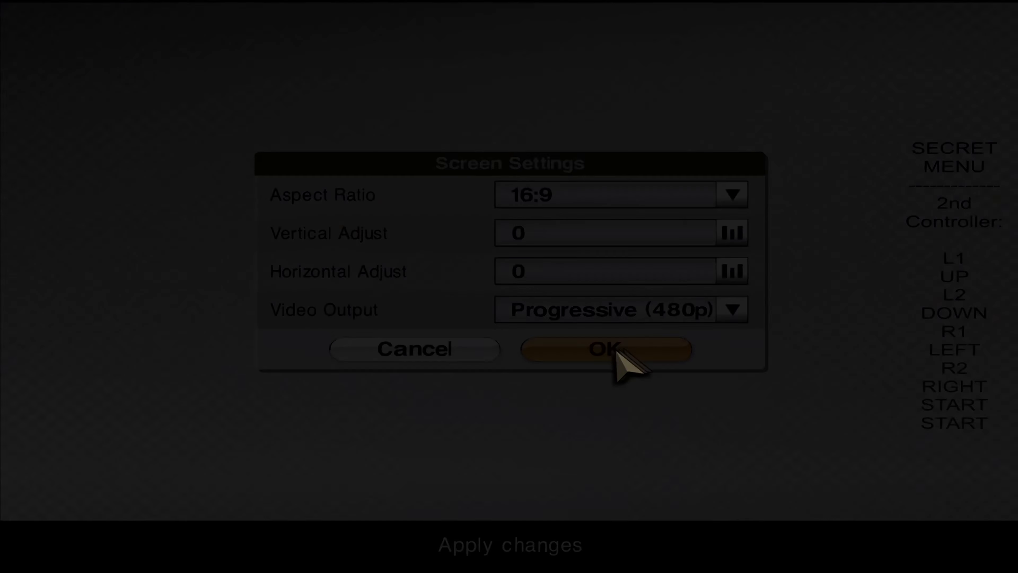
{"action": "left_click", "coordinate": [604, 349]}
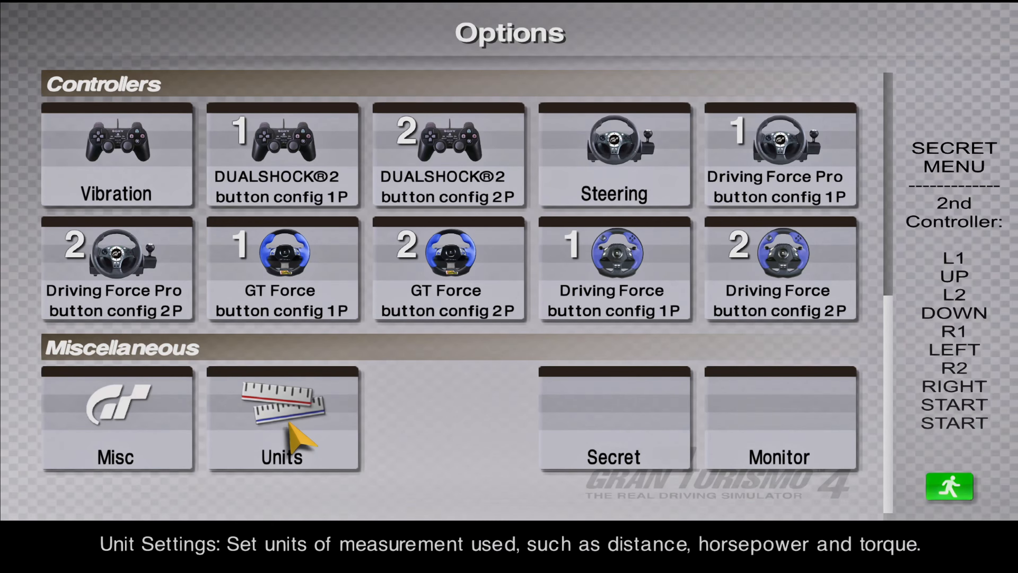
{"action": "mouse_move", "coordinate": [623, 434]}
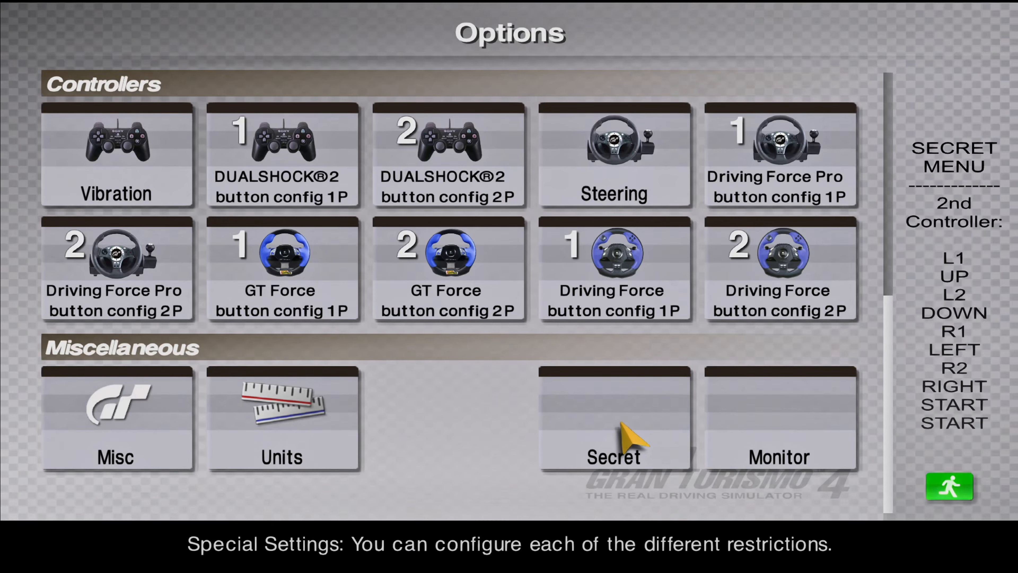
- Choose the Secret tile in the Options Miscellaneous section
{"action": "left_click", "coordinate": [779, 421]}
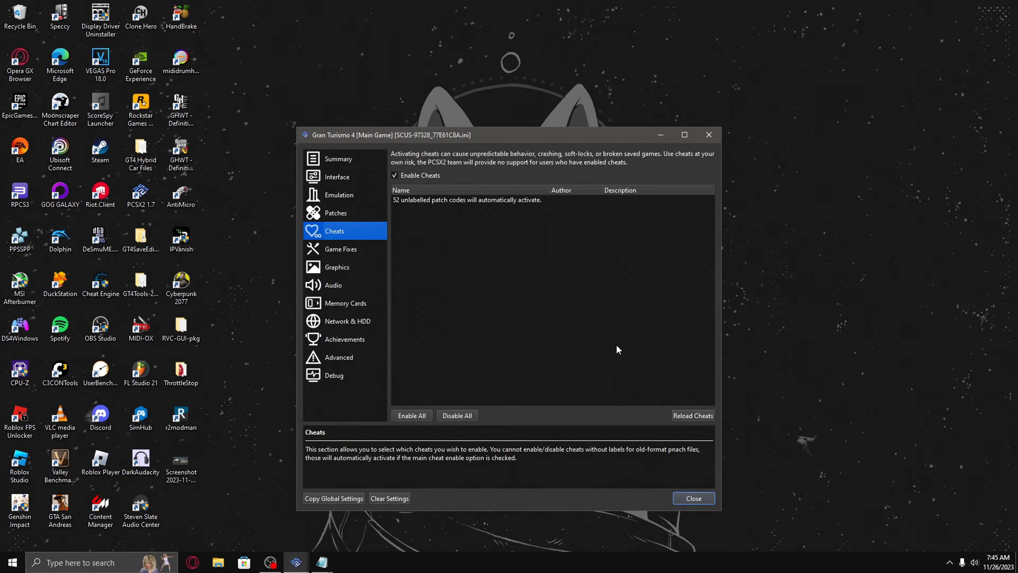
{"action": "mouse_move", "coordinate": [413, 184]}
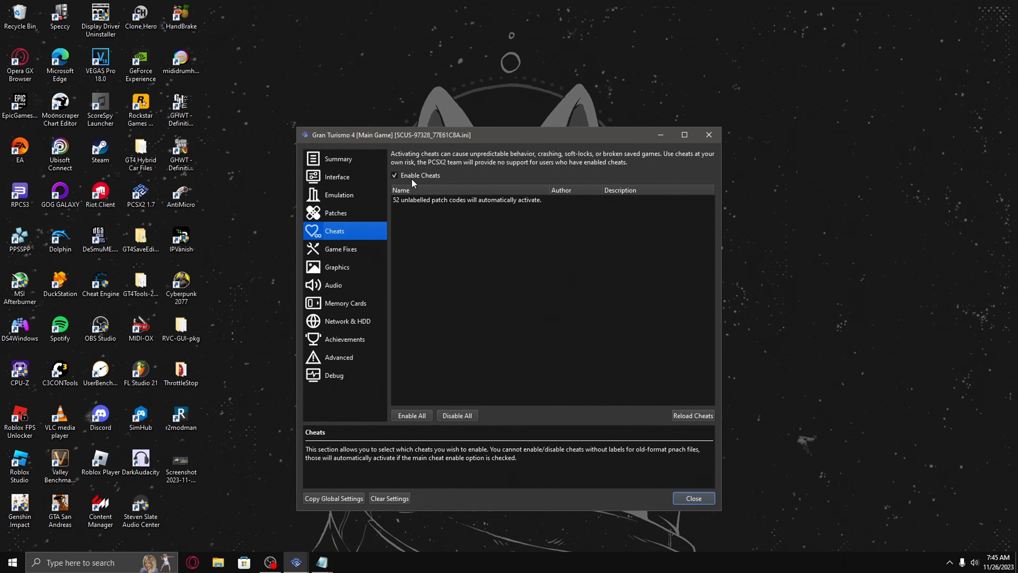
- Tick Enable Cheats on Gran Turismo 4's Cheats page
{"action": "left_click", "coordinate": [337, 158]}
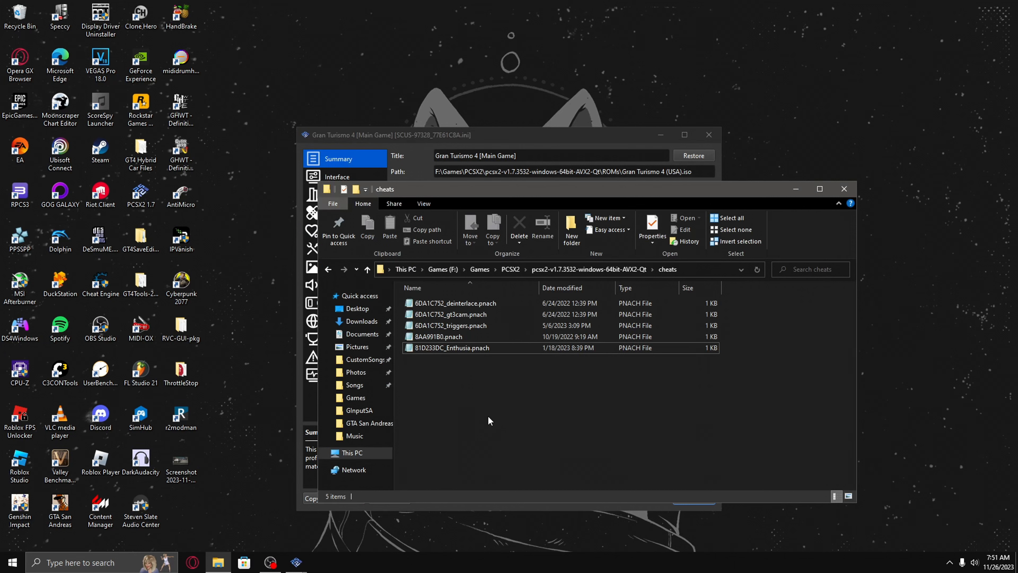
- Create a new text document named 77E61C8A.pnach in the PCSX2 cheats folder
{"action": "right_click", "coordinate": [489, 421]}
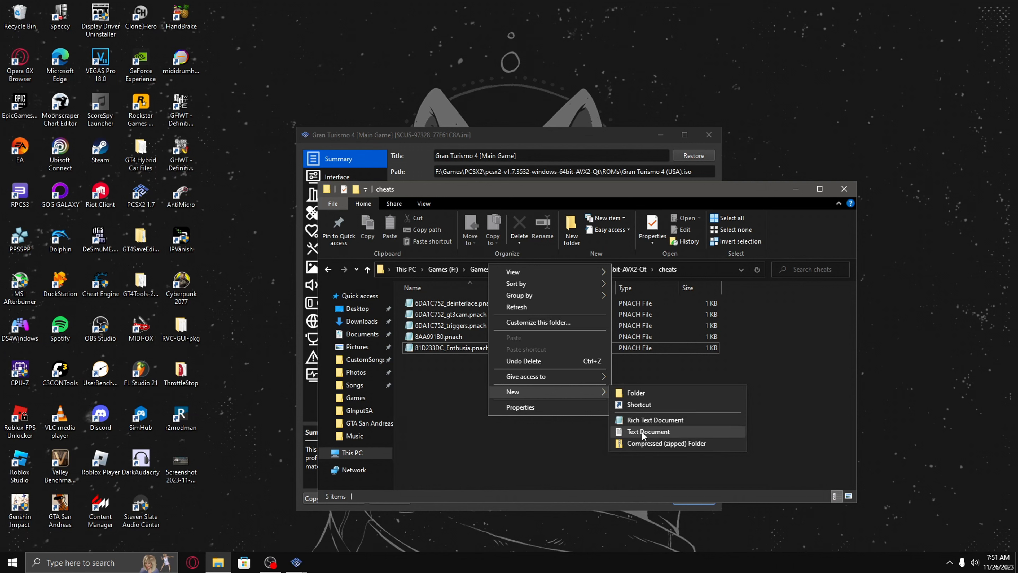
{"action": "left_click", "coordinate": [647, 431]}
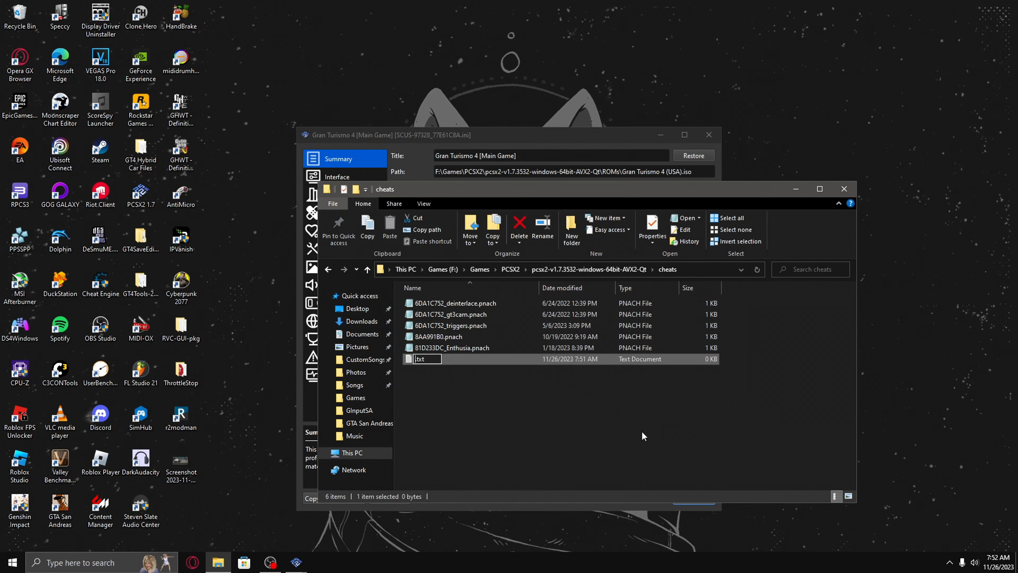
{"action": "type", "text": "77E61C8A.pnach"}
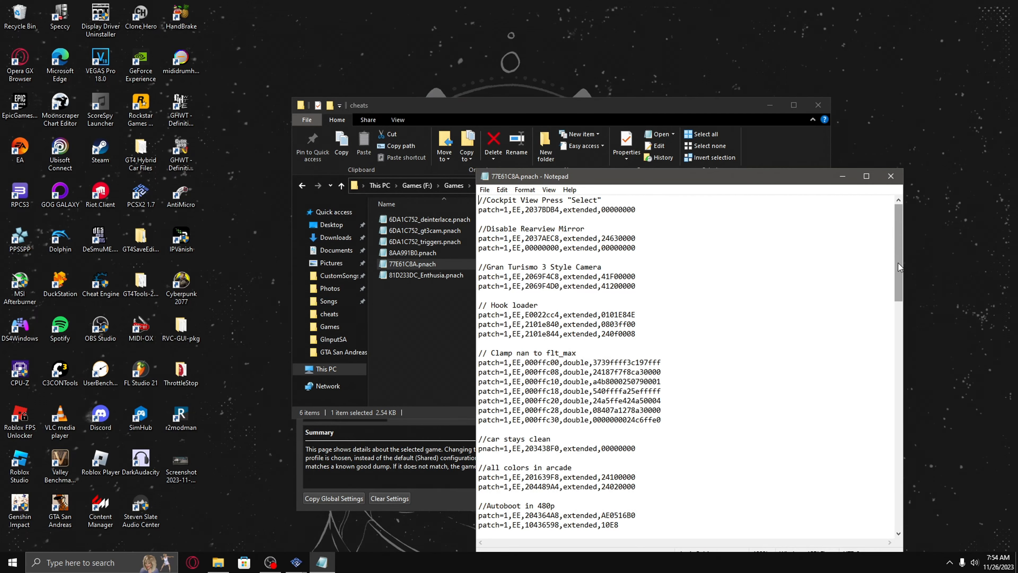
- Scroll through the Gran Turismo 4 cheat patches in 77E61C8A.pnach and return to PCSX2
{"action": "scroll", "scroll_direction": "down", "scroll_amount": 3}
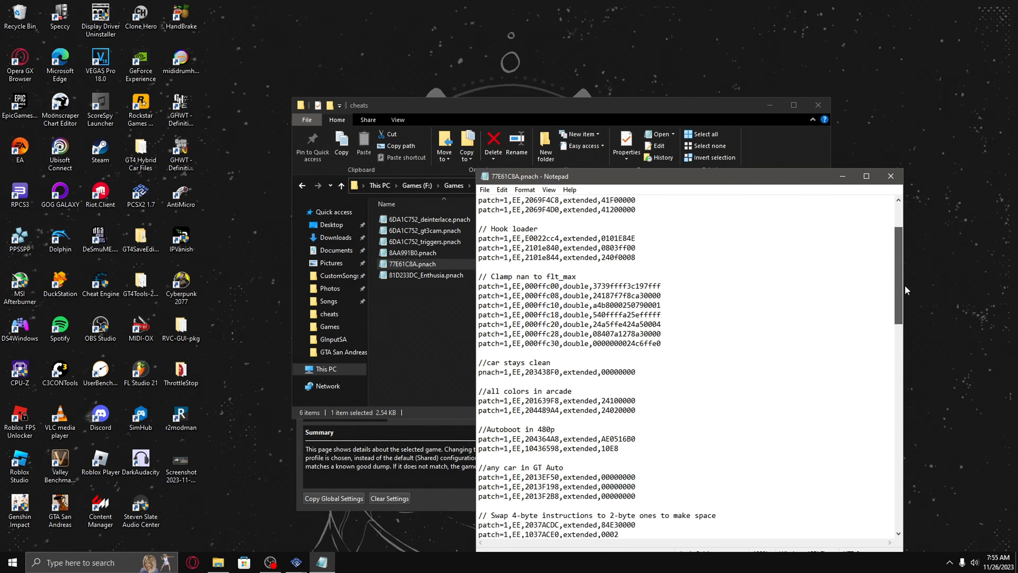
{"action": "left_click", "coordinate": [891, 176]}
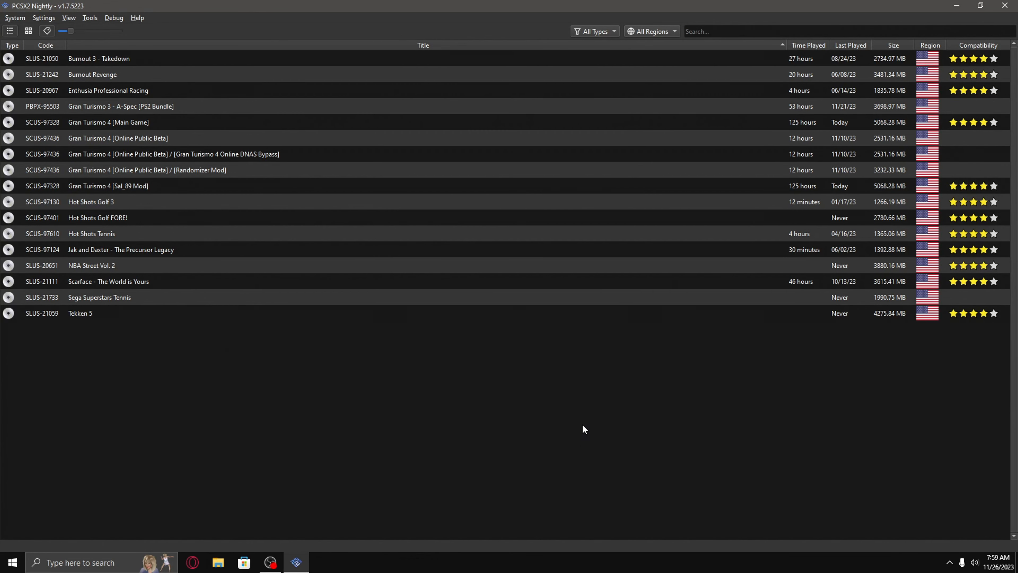
- Browse the Tools menu and reach the Advanced page of Gran Turismo 4's properties
{"action": "left_click", "coordinate": [89, 18]}
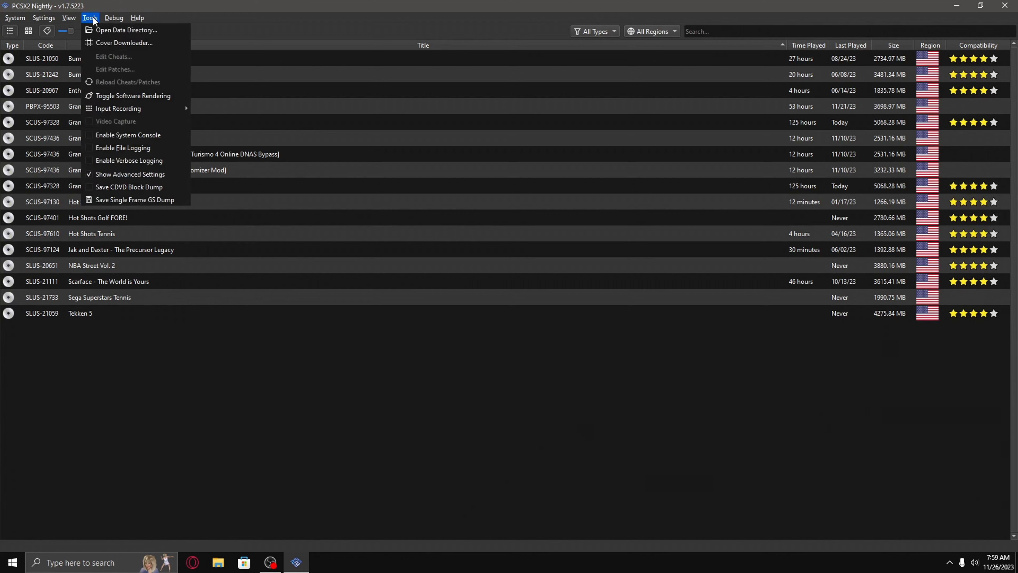
{"action": "mouse_move", "coordinate": [130, 174]}
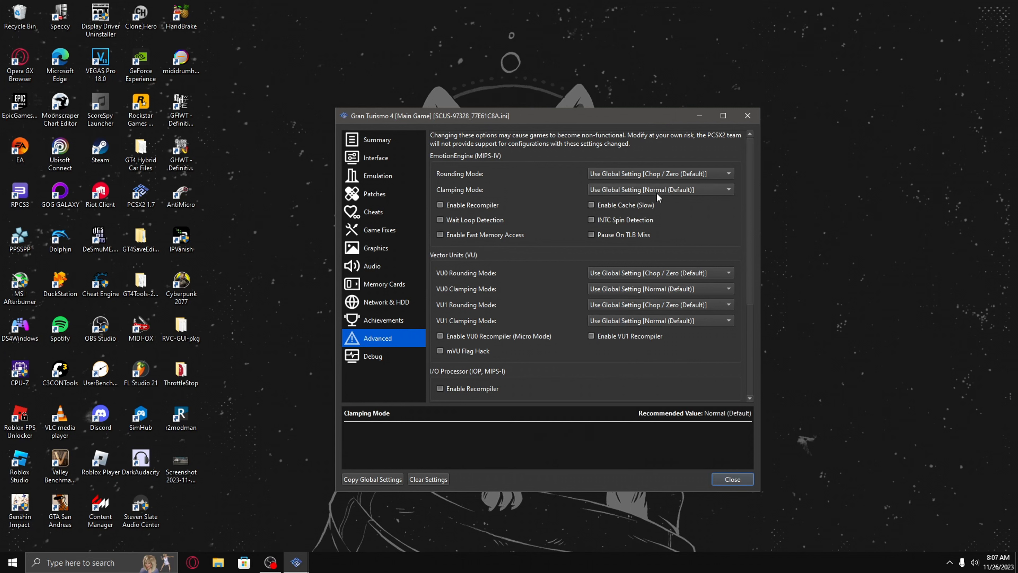
{"action": "left_click", "coordinate": [659, 189]}
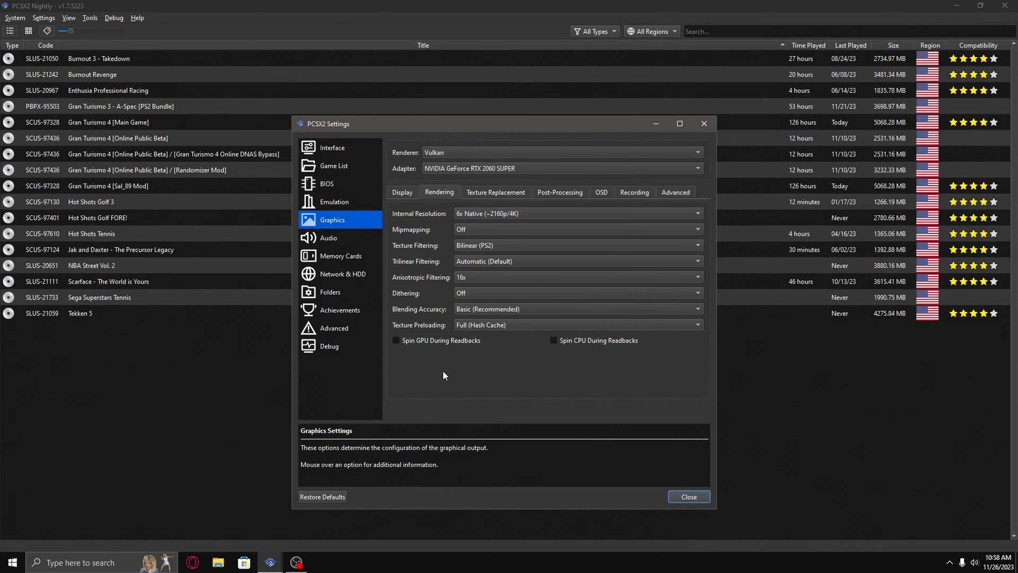
{"action": "mouse_move", "coordinate": [437, 364]}
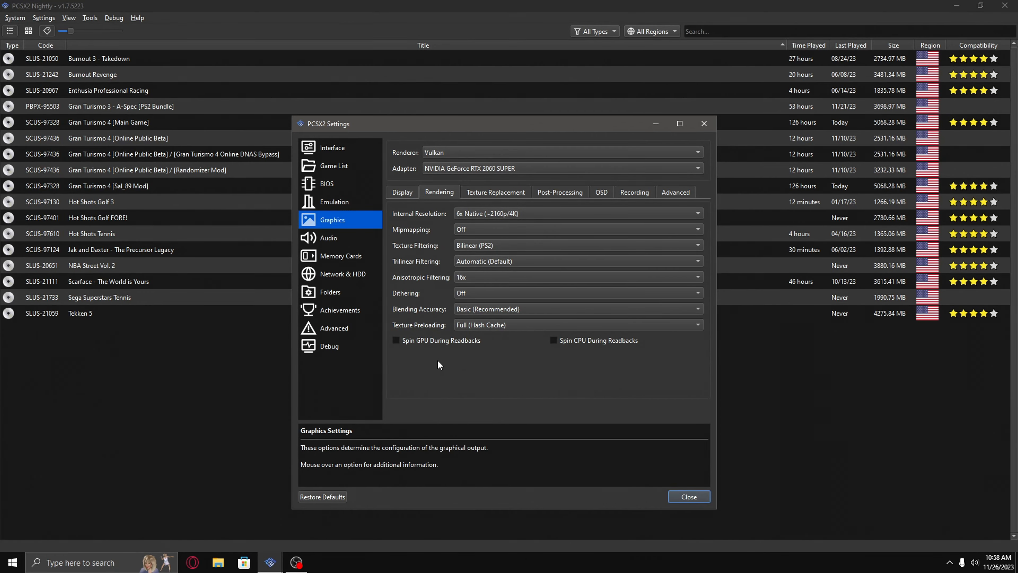
{"action": "left_click", "coordinate": [576, 214]}
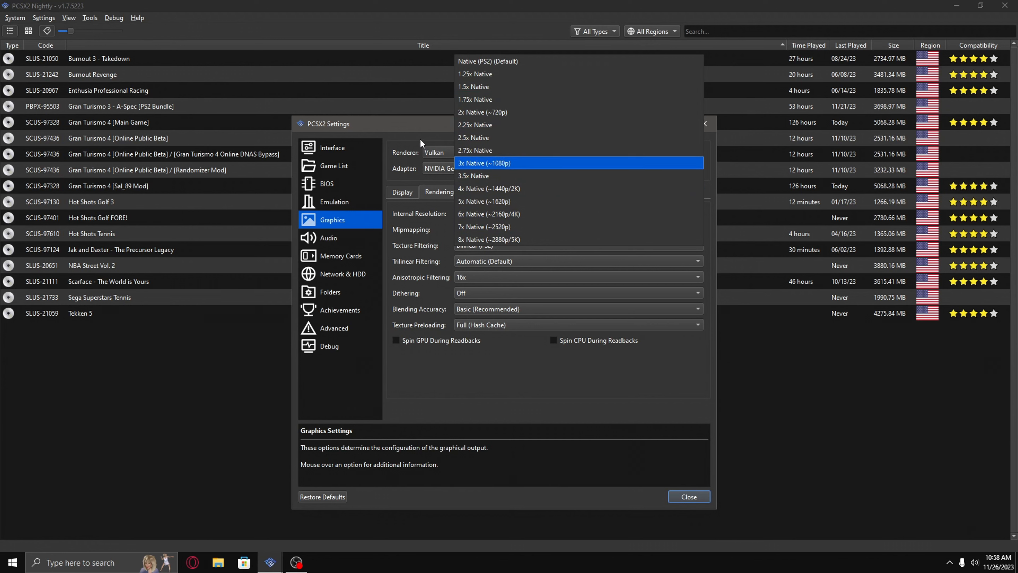
{"action": "left_click", "coordinate": [489, 213]}
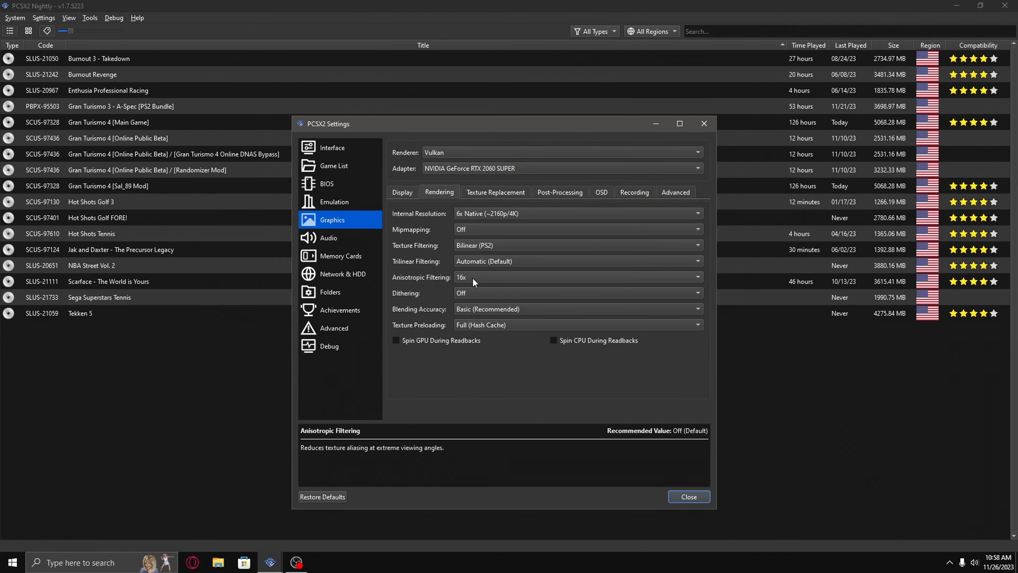
{"action": "left_click", "coordinate": [577, 229]}
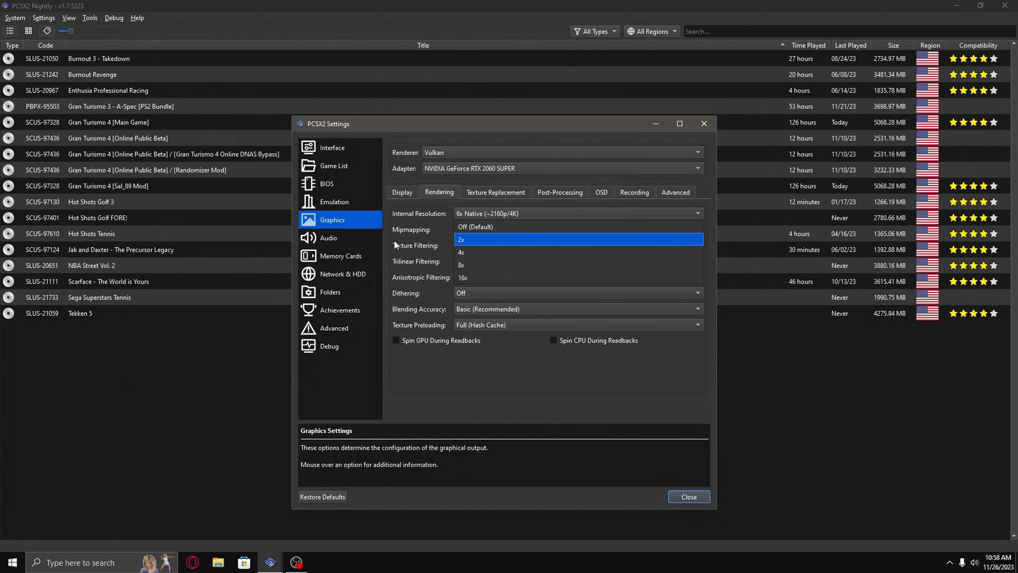
{"action": "left_click", "coordinate": [474, 245]}
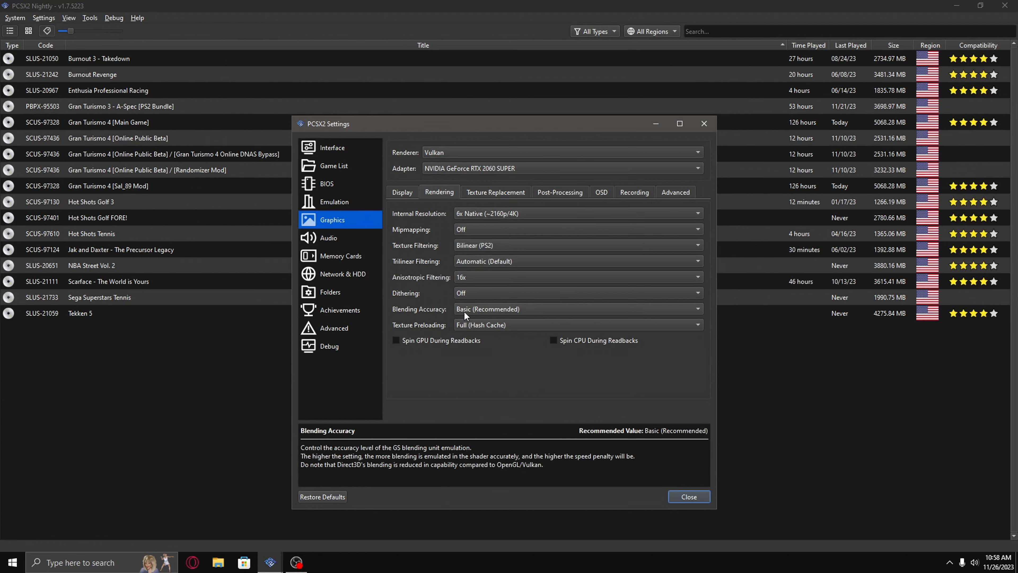
{"action": "left_click", "coordinate": [576, 309]}
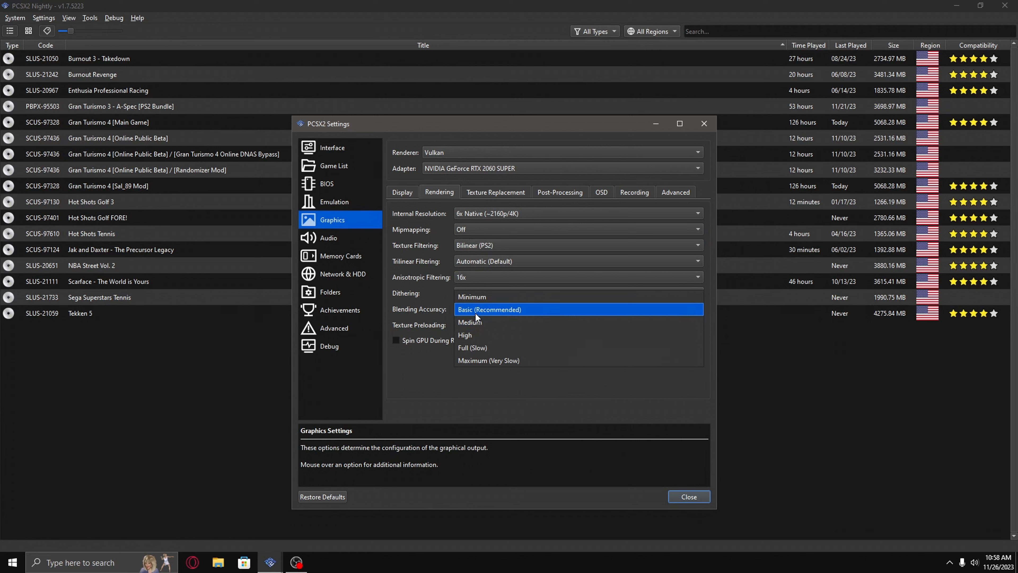
{"action": "mouse_move", "coordinate": [472, 297]}
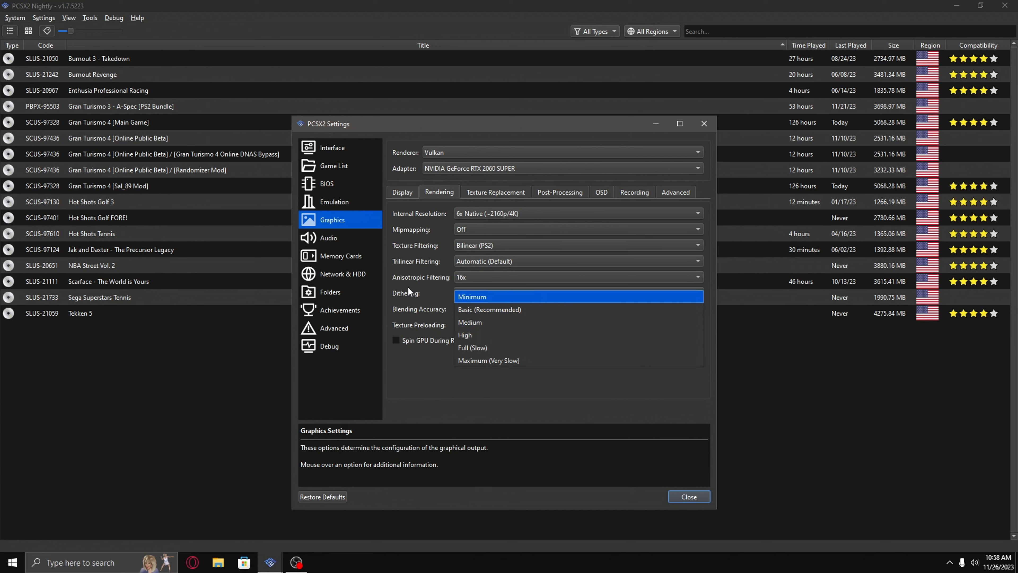
{"action": "left_click", "coordinate": [472, 297]}
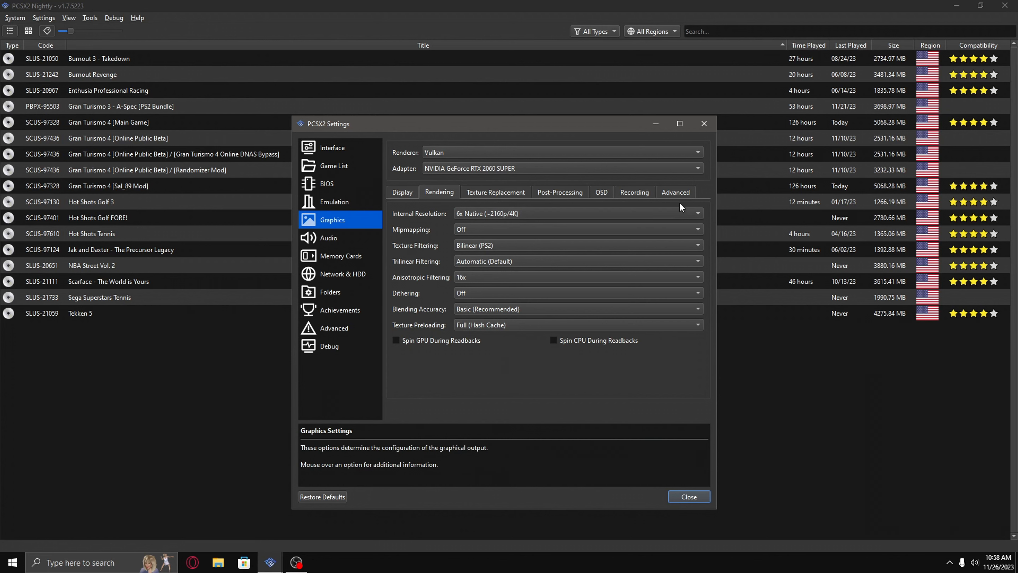
- Show the Advanced graphics page and list the Override Texture Barriers choices (Force Disabled set)
{"action": "left_click", "coordinate": [675, 191]}
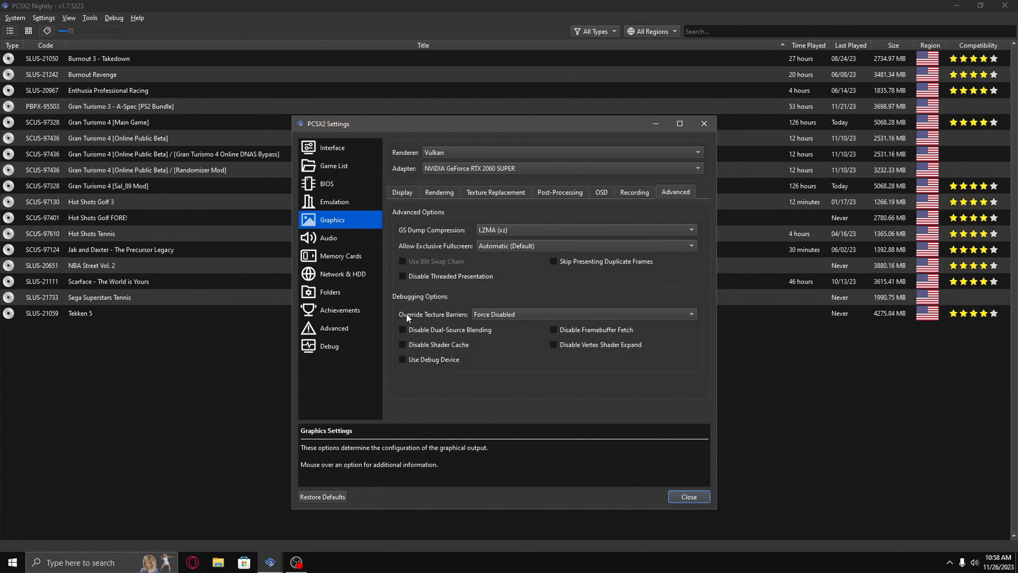
{"action": "mouse_move", "coordinate": [438, 319]}
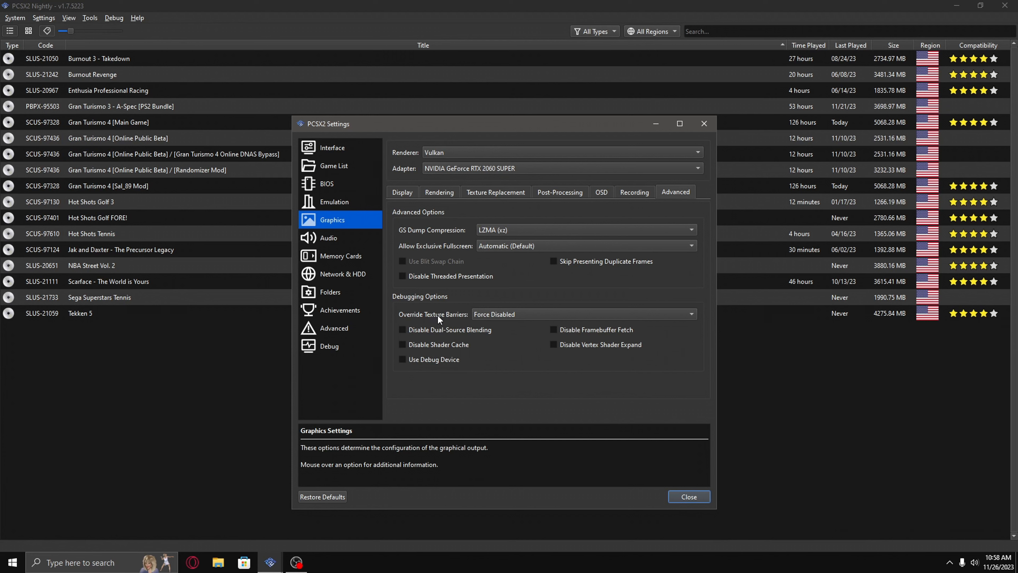
{"action": "left_click", "coordinate": [584, 315]}
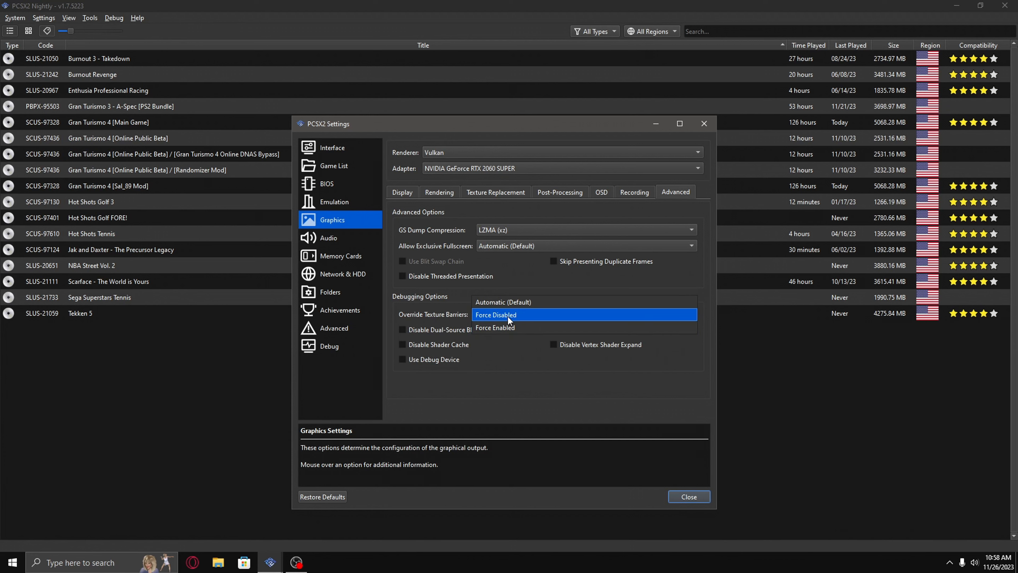
{"action": "mouse_move", "coordinate": [527, 302]}
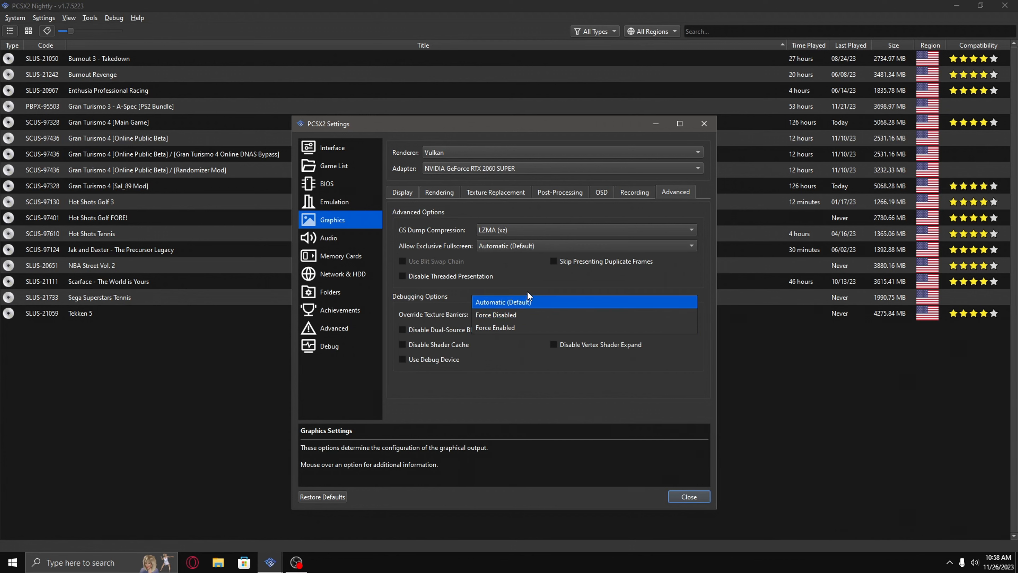